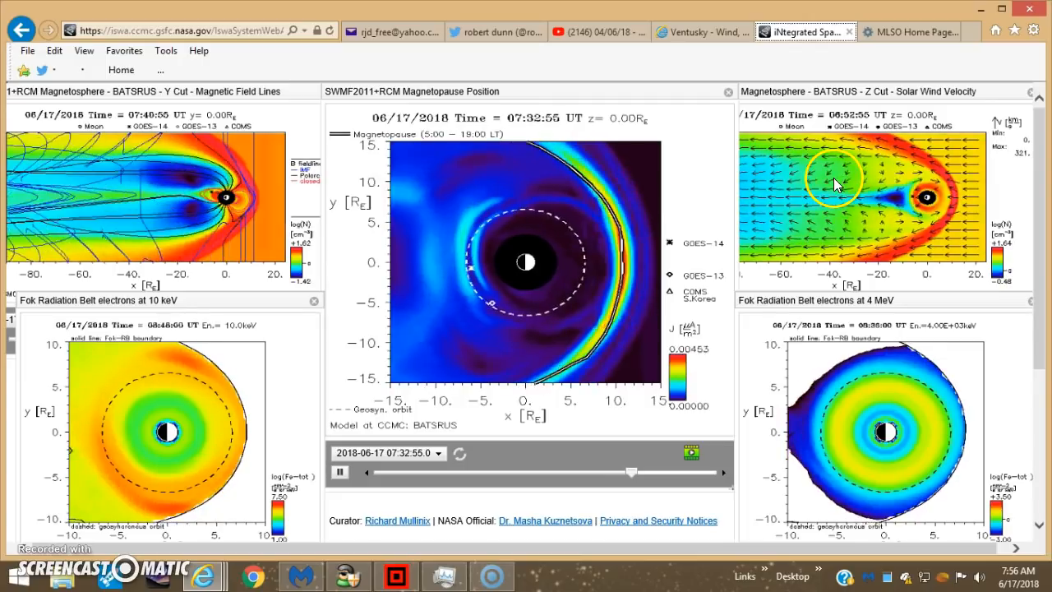
Step: Scrub the ISWA magnetosphere animation timeline, then return to the Ventusky cloud map
left_click_drag(631, 472, 641, 471)
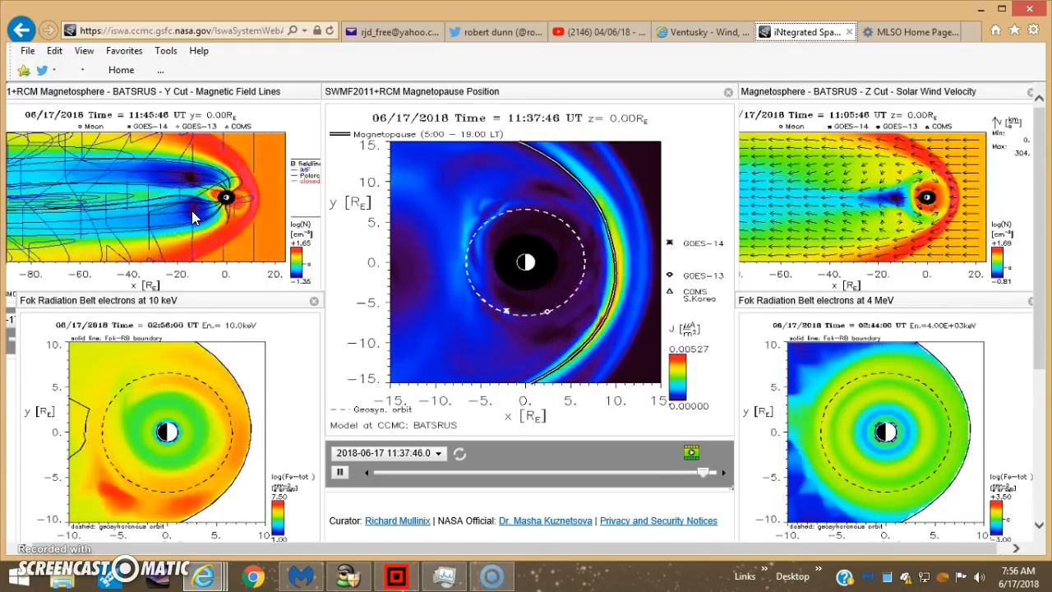
left_click_drag(705, 472, 385, 472)
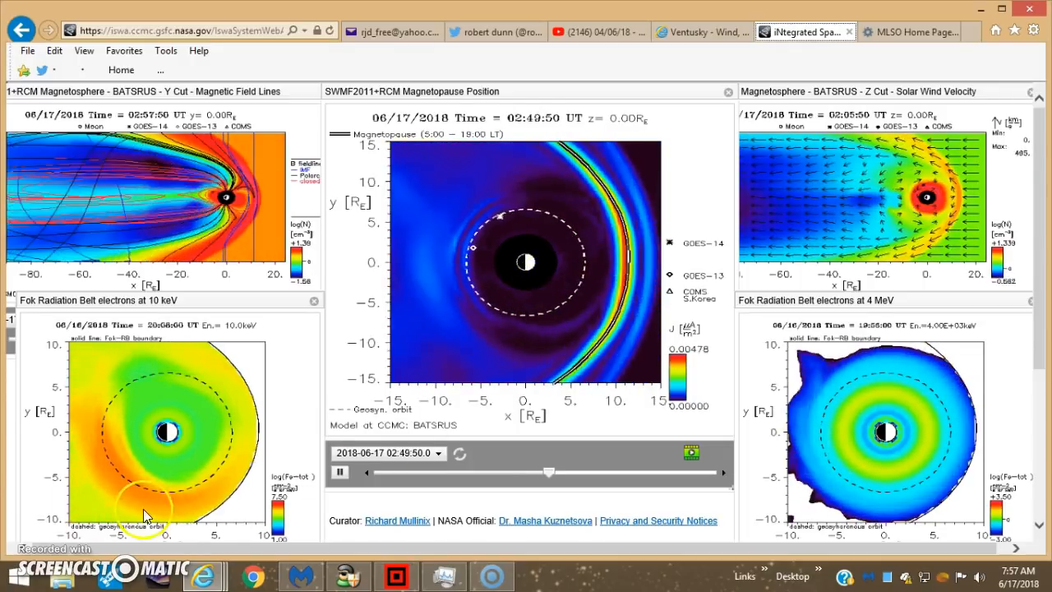
left_click(700, 31)
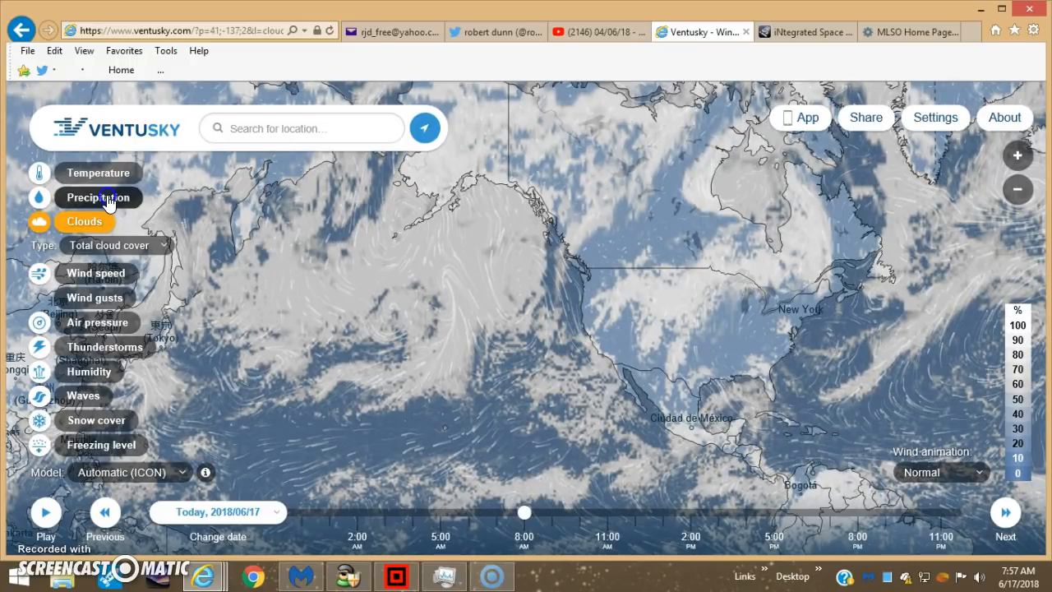
Step: Show the precipitation layer zoomed out to the whole-world view
left_click(97, 198)
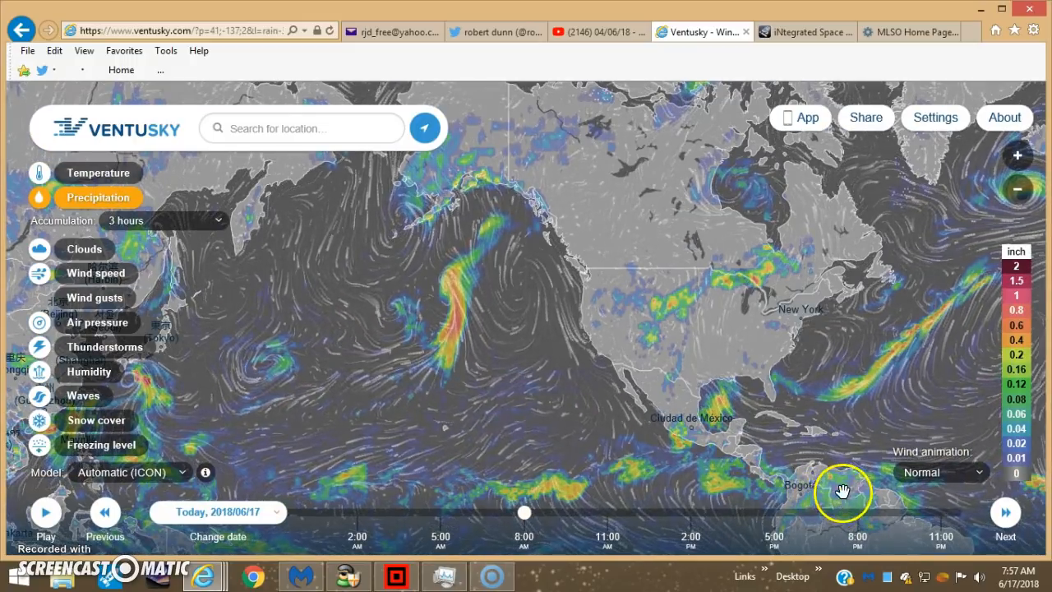
mouse_move(352, 365)
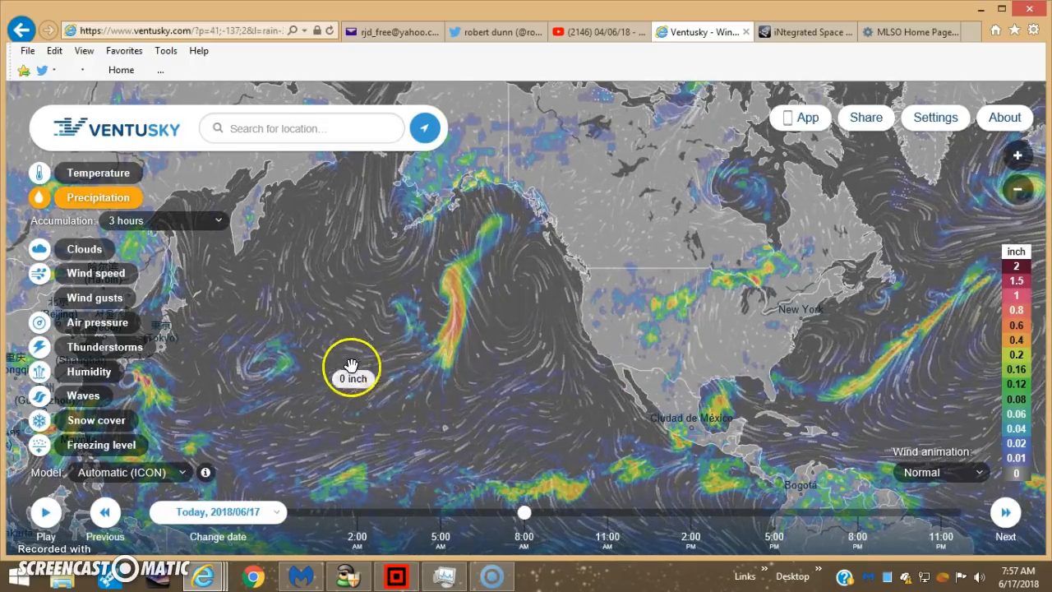
left_click(1017, 191)
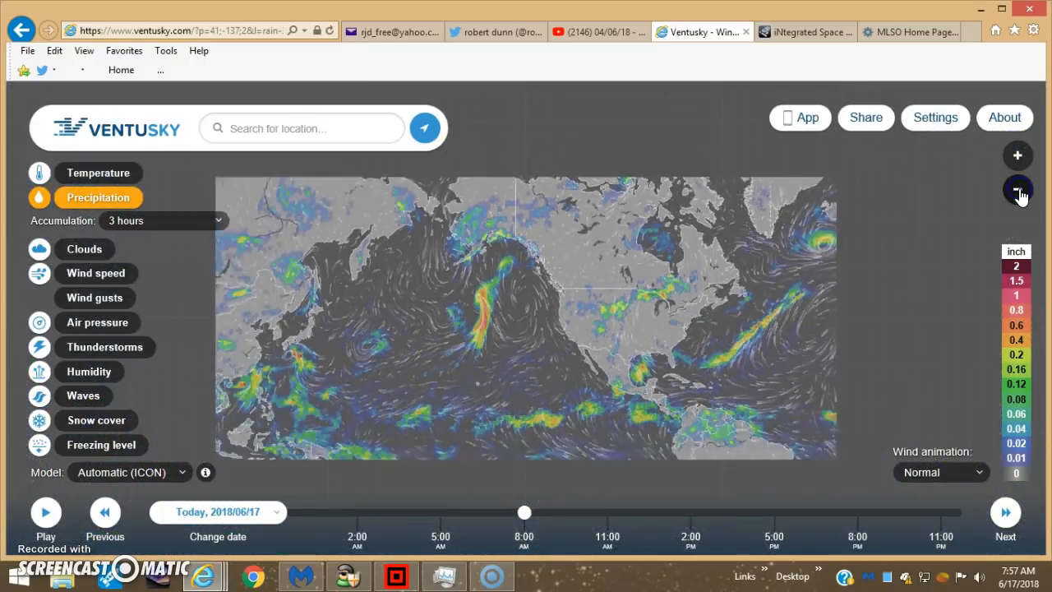
left_click(1018, 191)
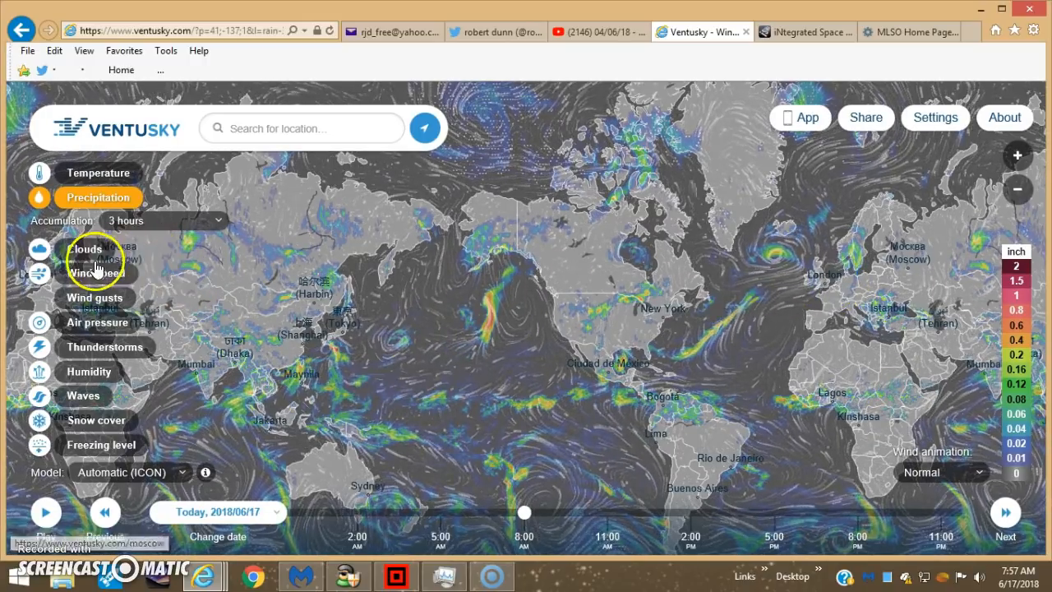
Step: Show cloud cover zoomed on North America, panning east over the Atlantic to the Arabian Sea
left_click(85, 250)
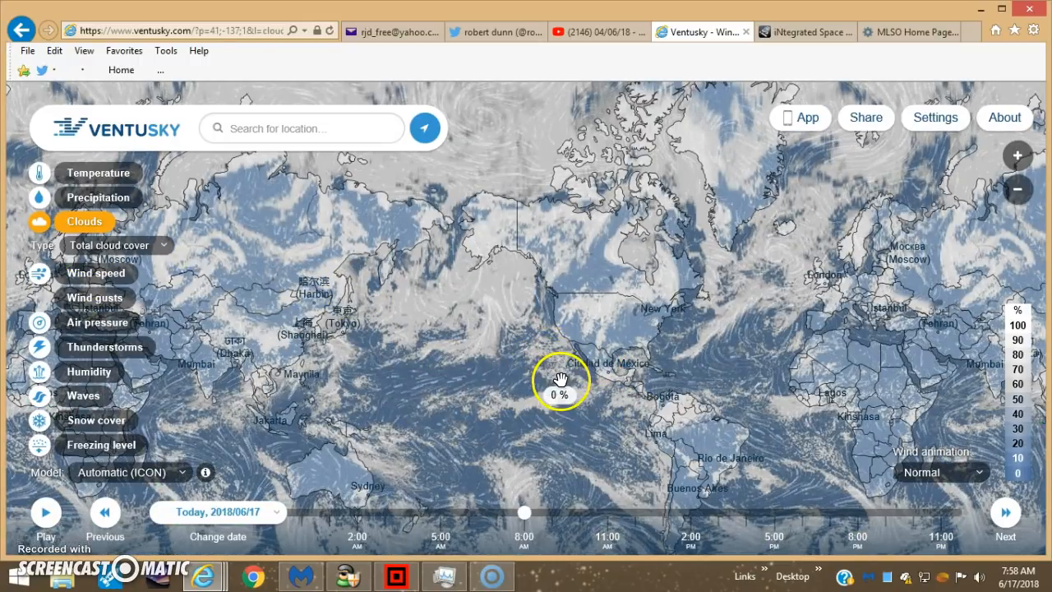
left_click(1017, 154)
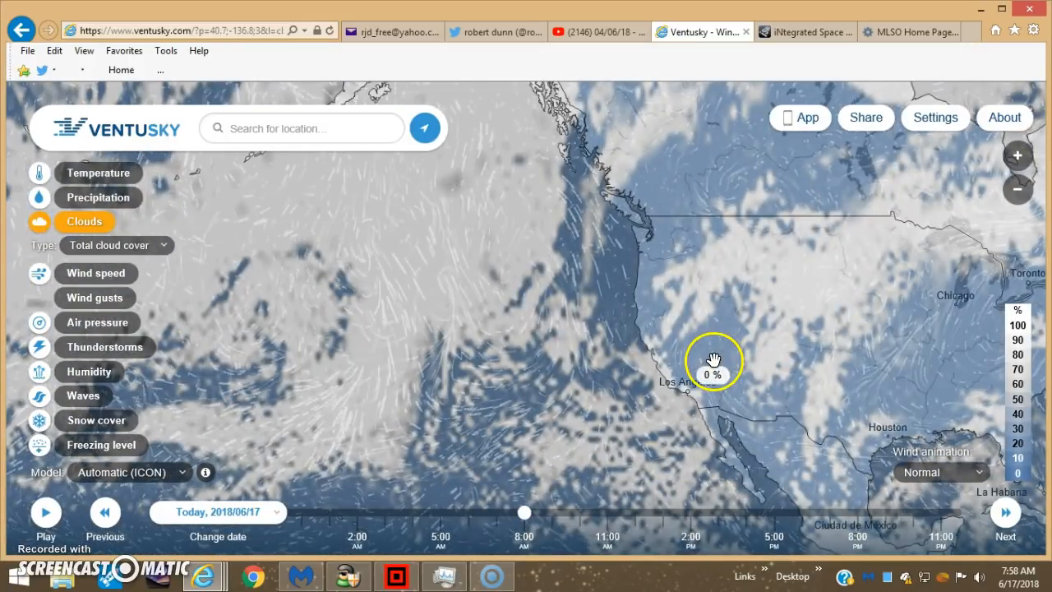
left_click_drag(713, 361, 610, 309)
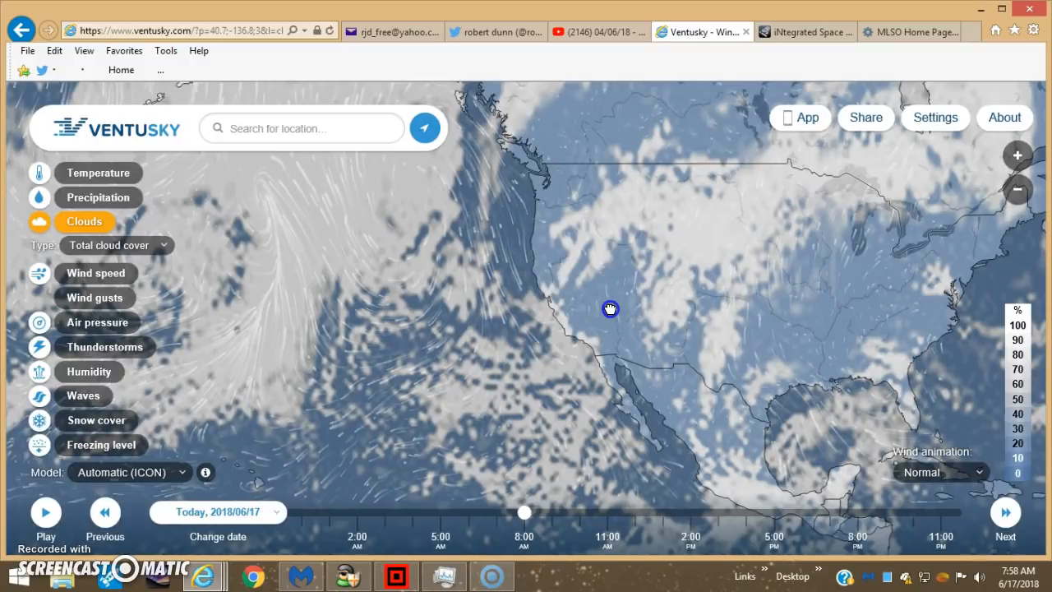
left_click_drag(610, 309, 485, 319)
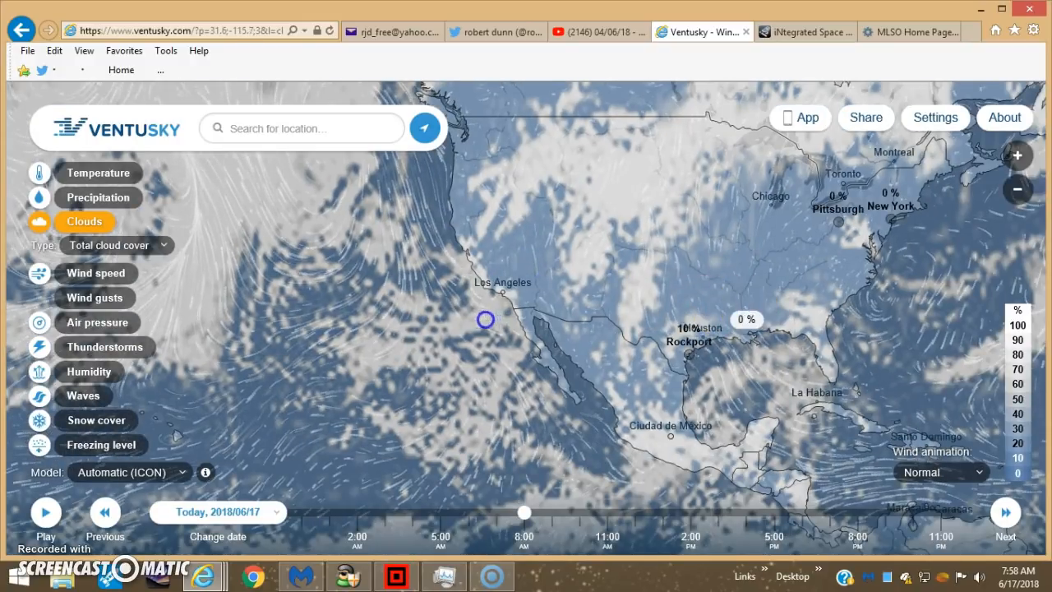
left_click_drag(485, 319, 546, 311)
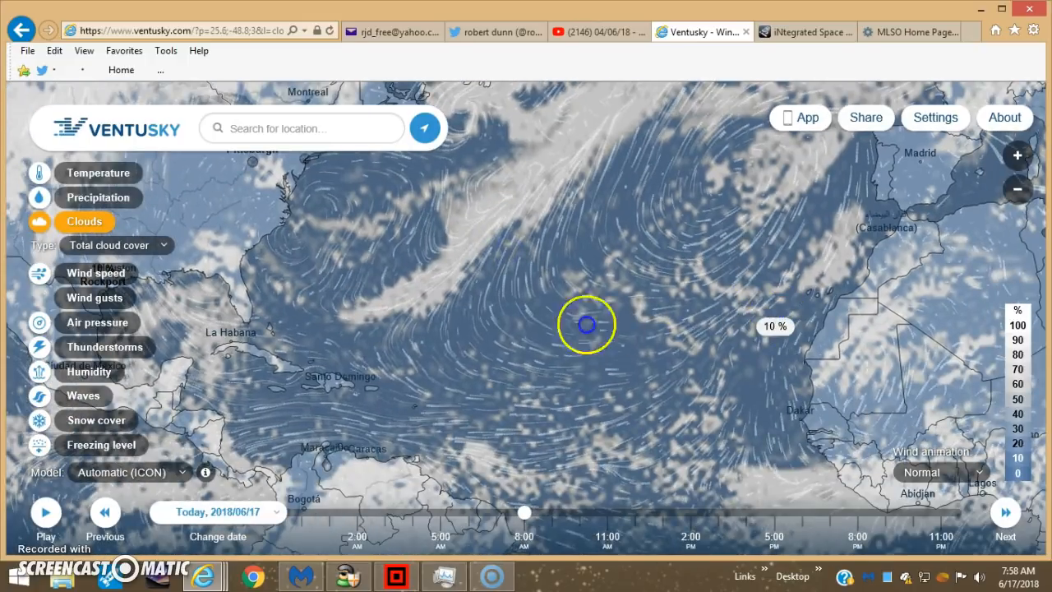
left_click_drag(586, 326, 598, 289)
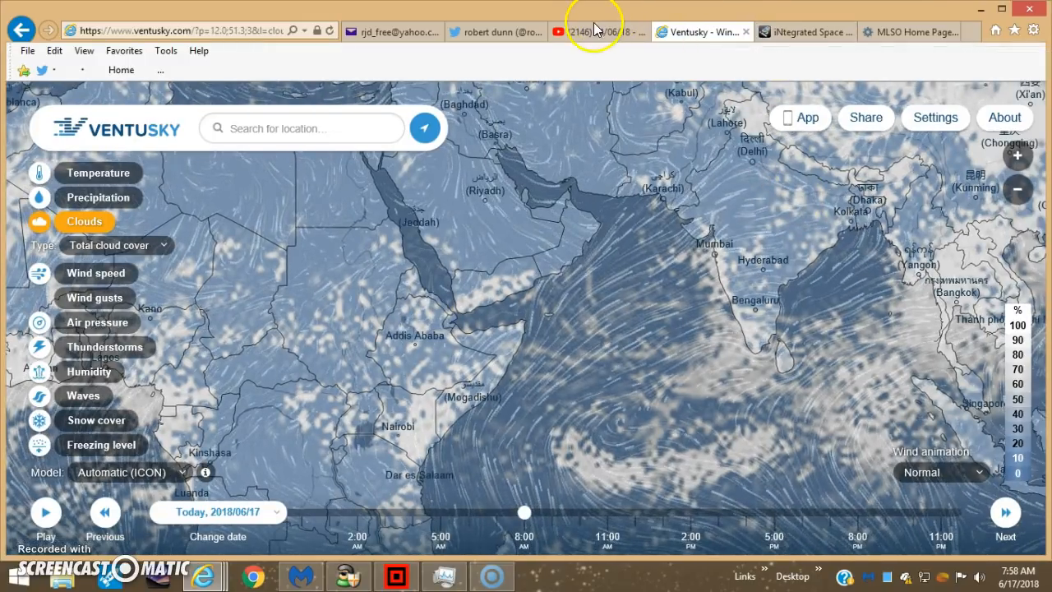
Step: Switch to the YouTube video about the square grid around the Sun
left_click(600, 33)
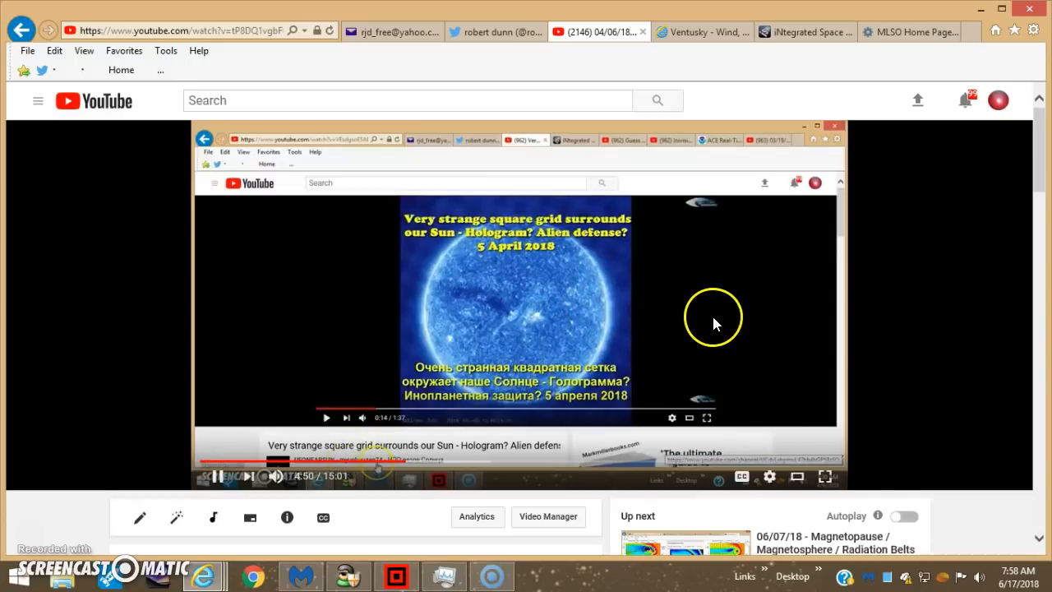
mouse_move(534, 312)
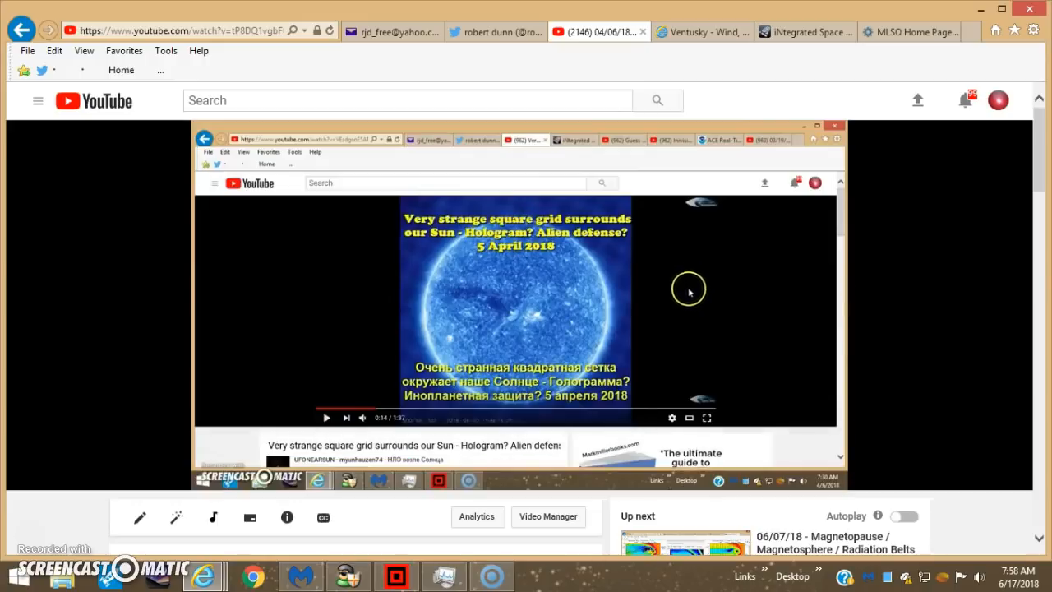
mouse_move(634, 303)
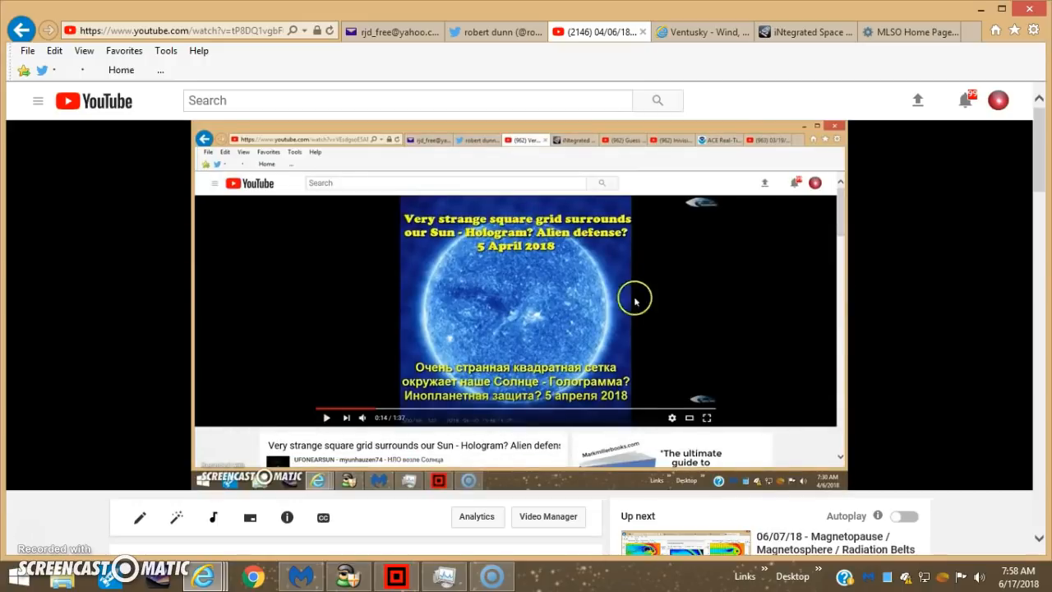
mouse_move(610, 274)
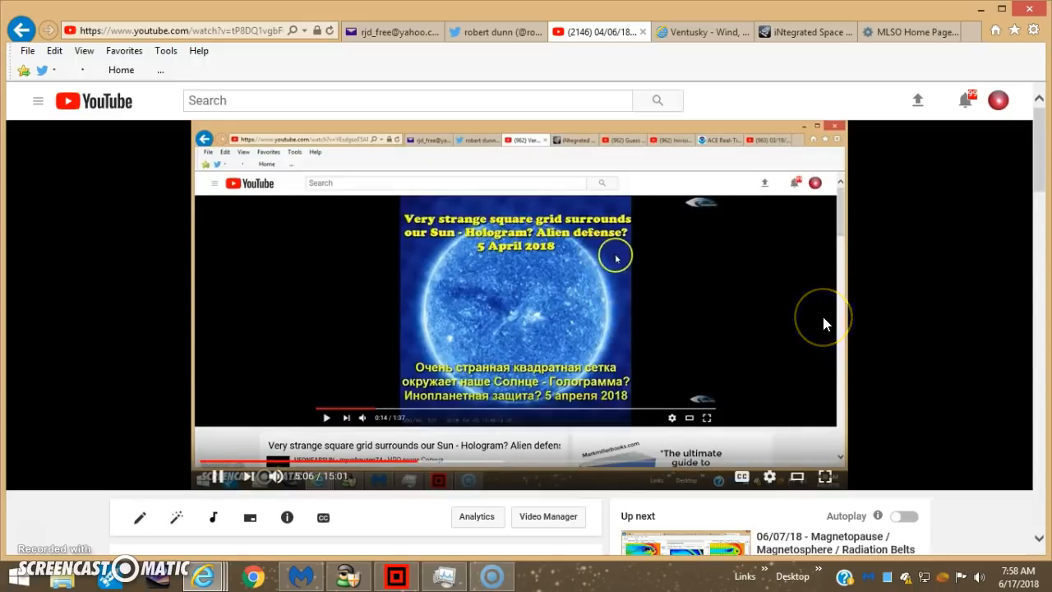
mouse_move(722, 304)
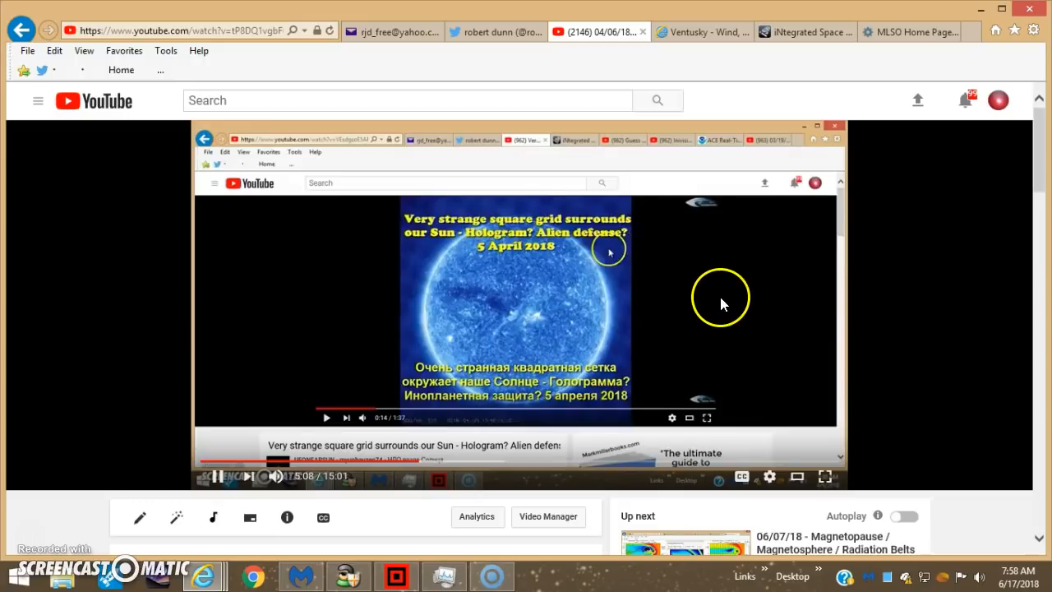
mouse_move(717, 294)
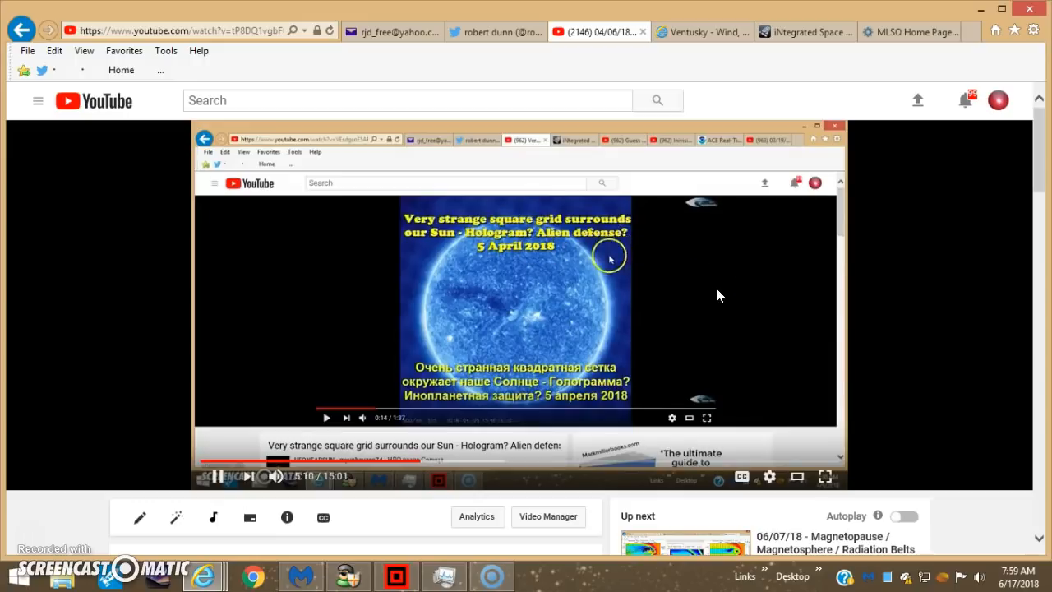
mouse_move(723, 337)
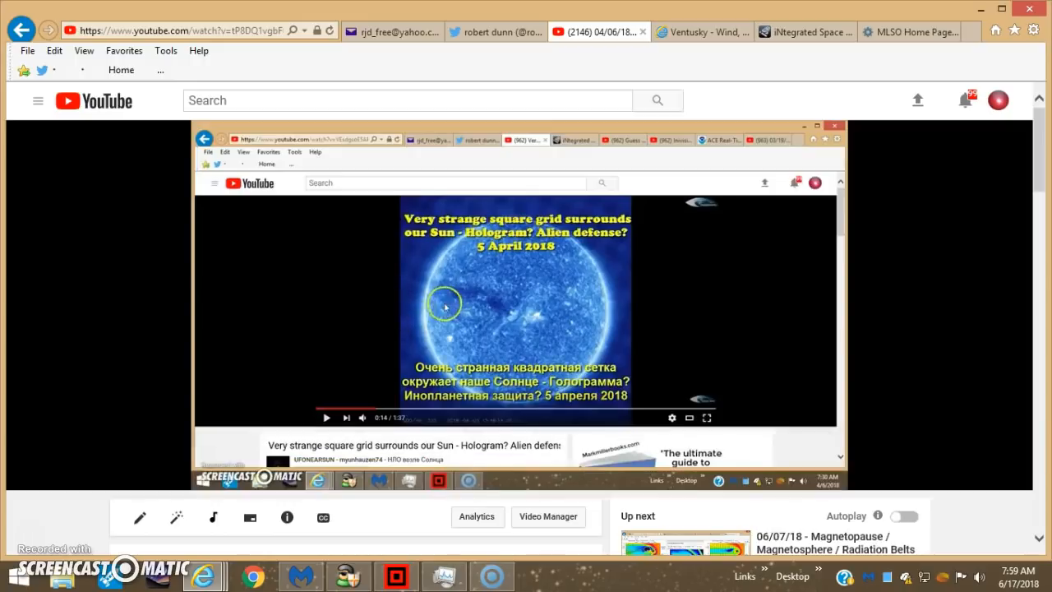
mouse_move(703, 304)
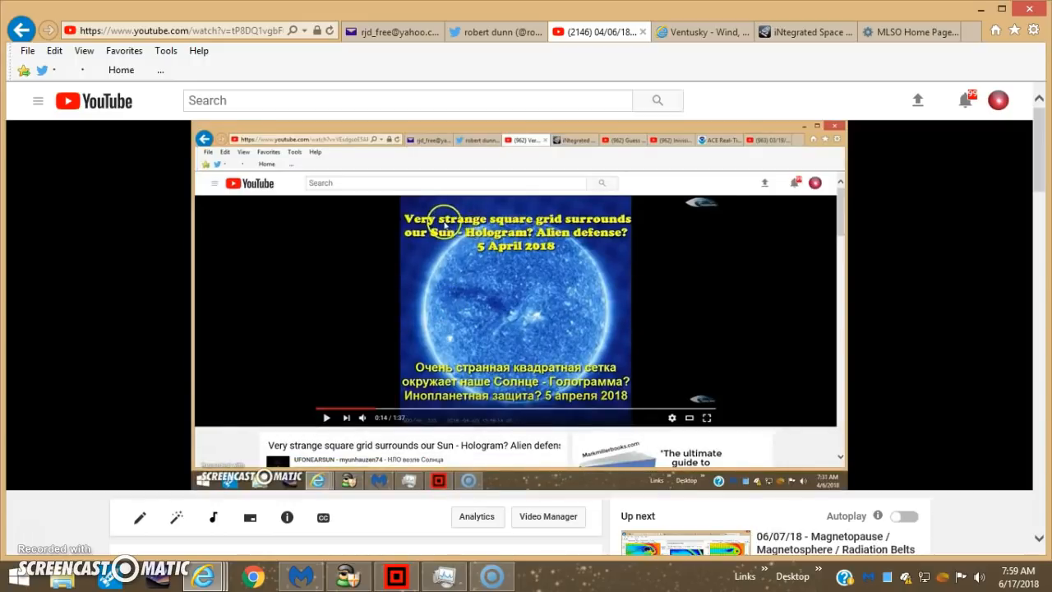
mouse_move(595, 227)
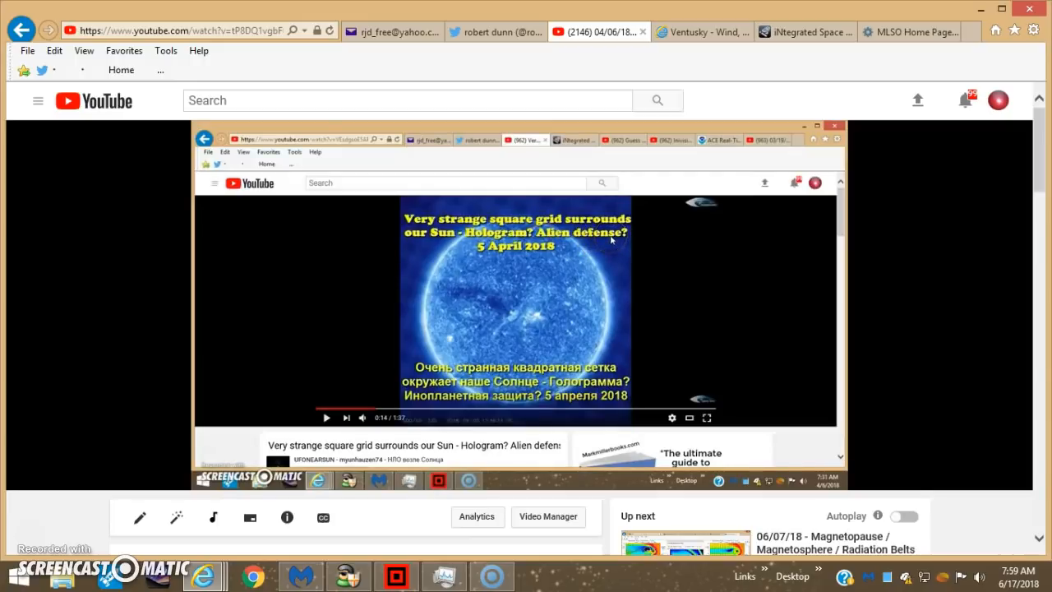
Step: Resume playback of the square-grid-around-the-Sun video
left_click(506, 311)
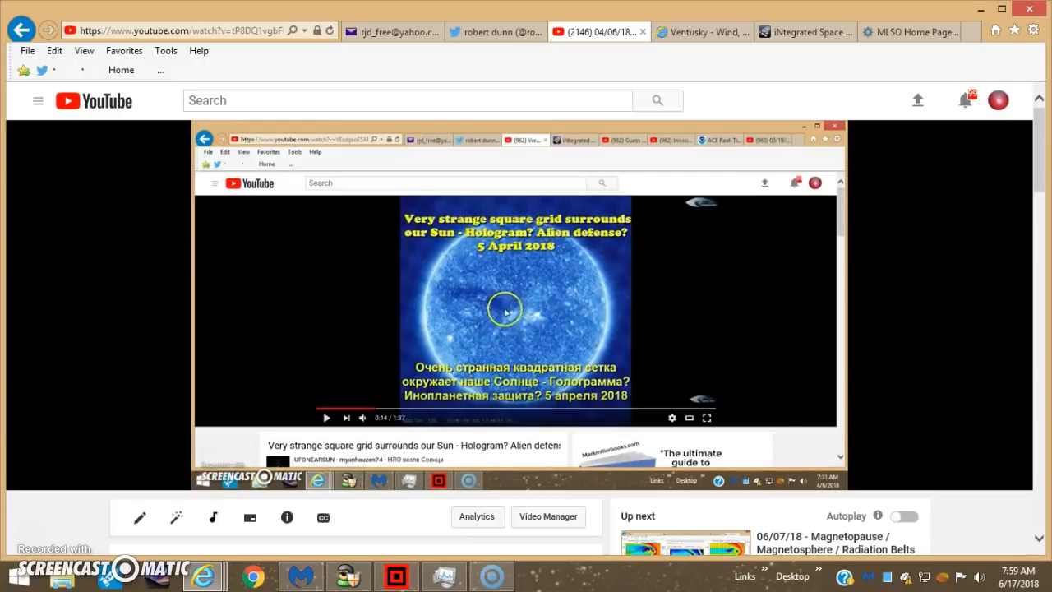
mouse_move(509, 309)
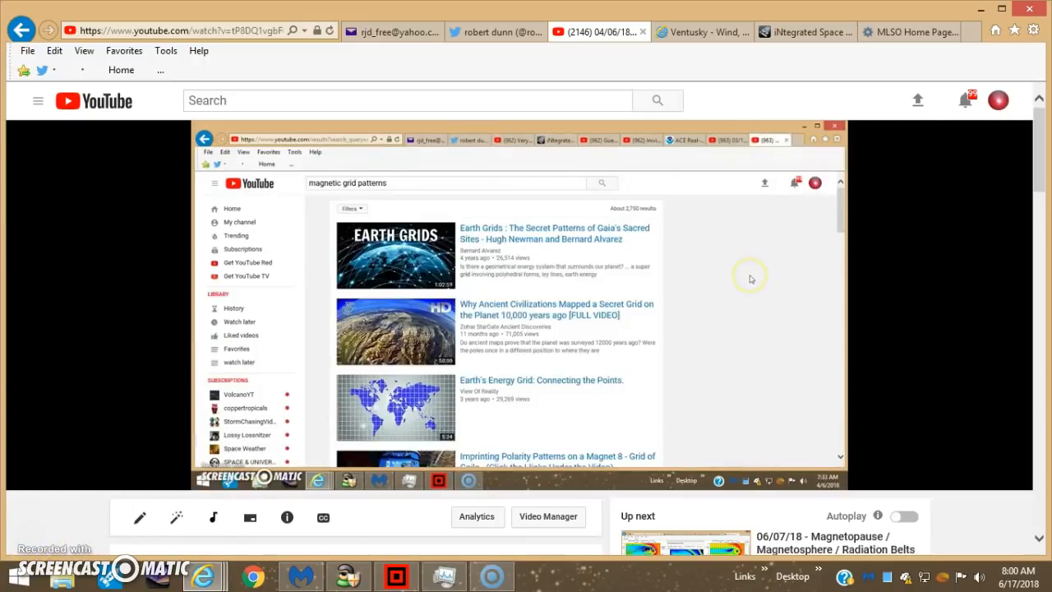
mouse_move(842, 227)
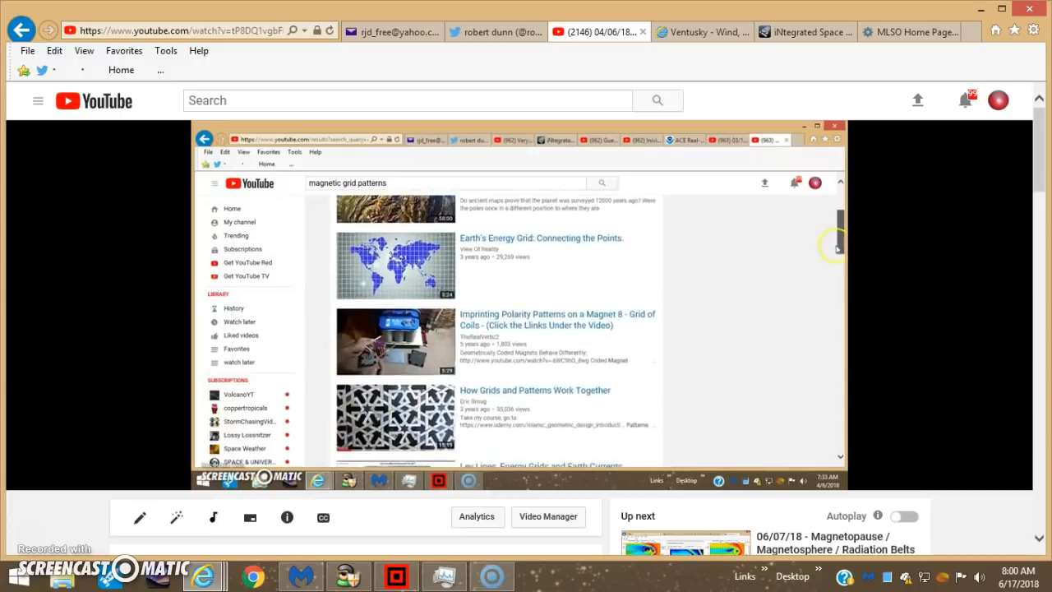
scroll("down", 3)
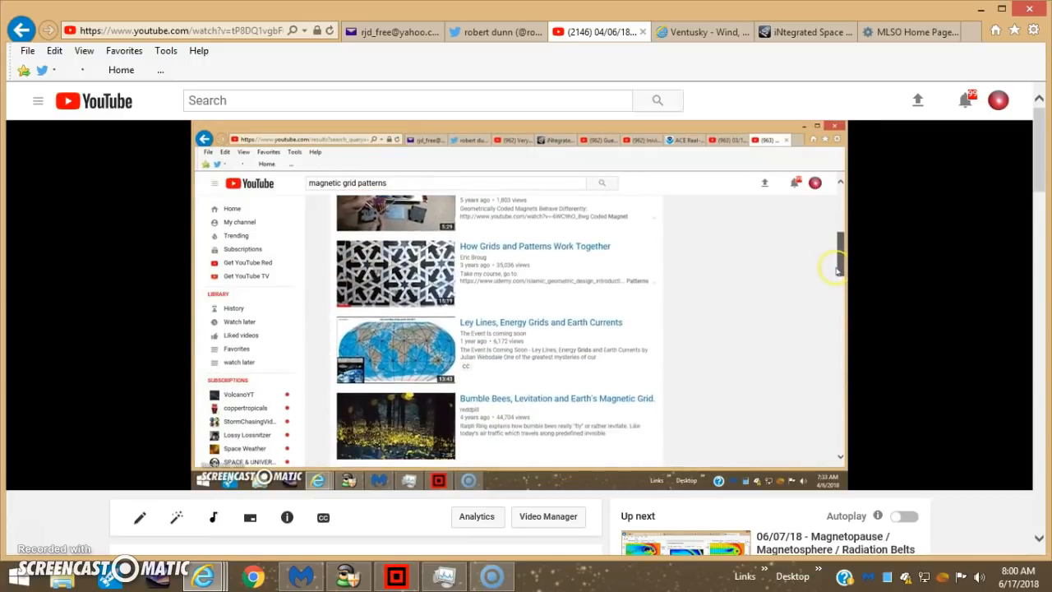
scroll("down", 3)
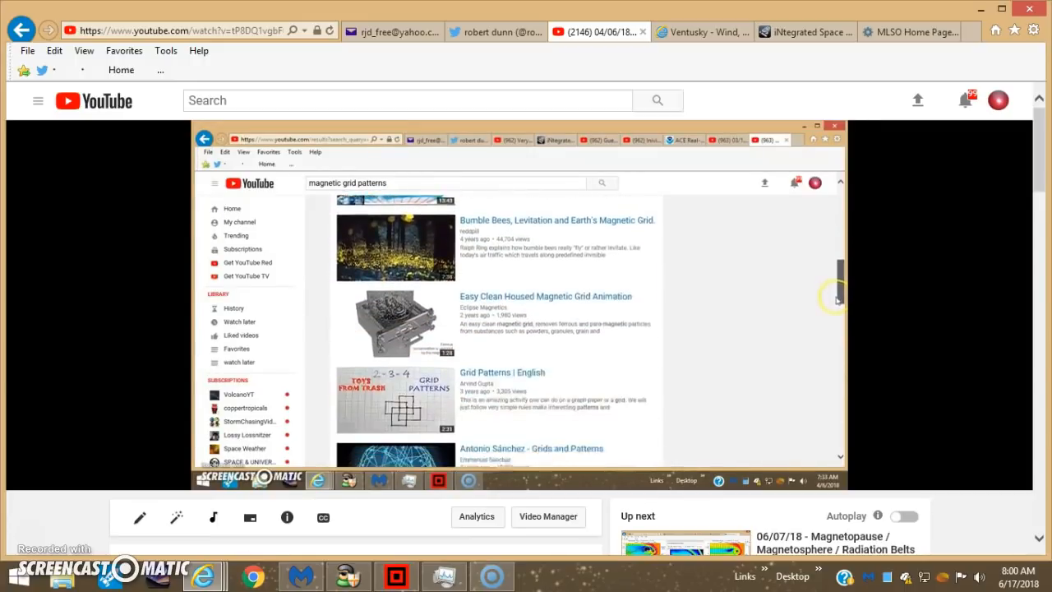
scroll("down", 3)
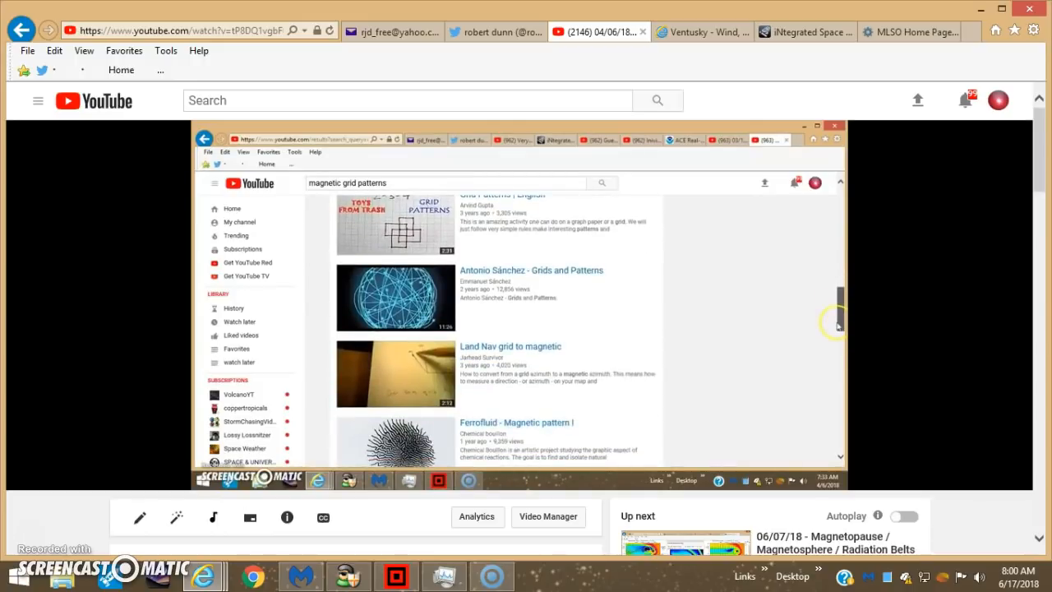
scroll("down", 3)
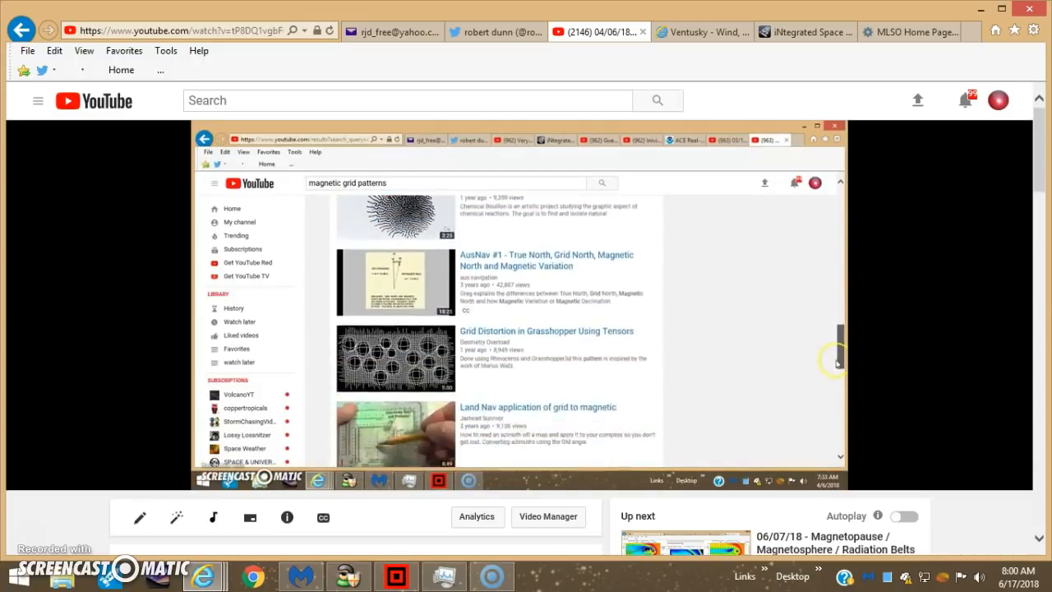
scroll("down", 3)
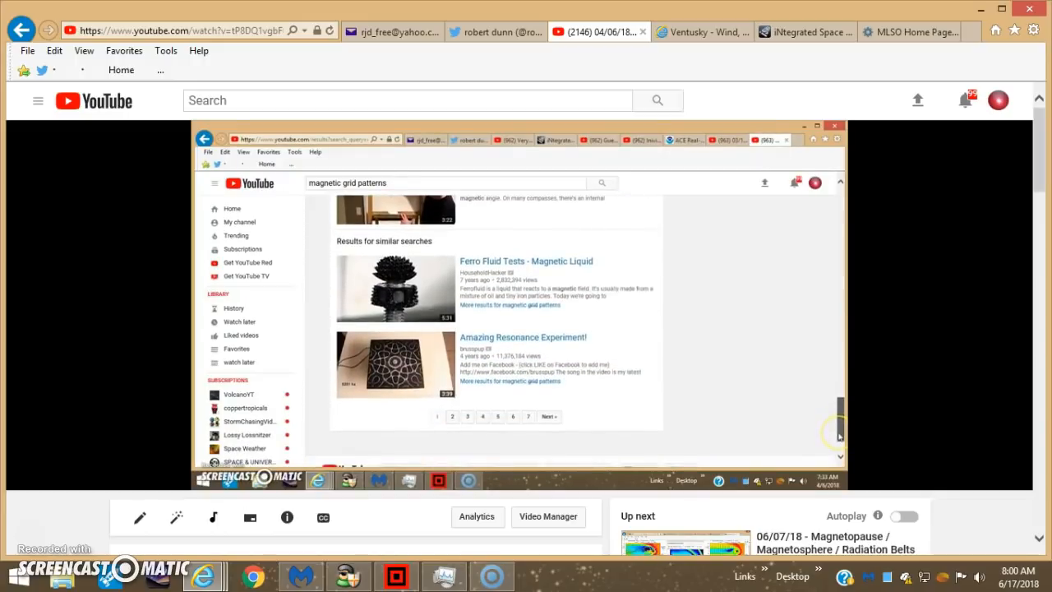
mouse_move(671, 370)
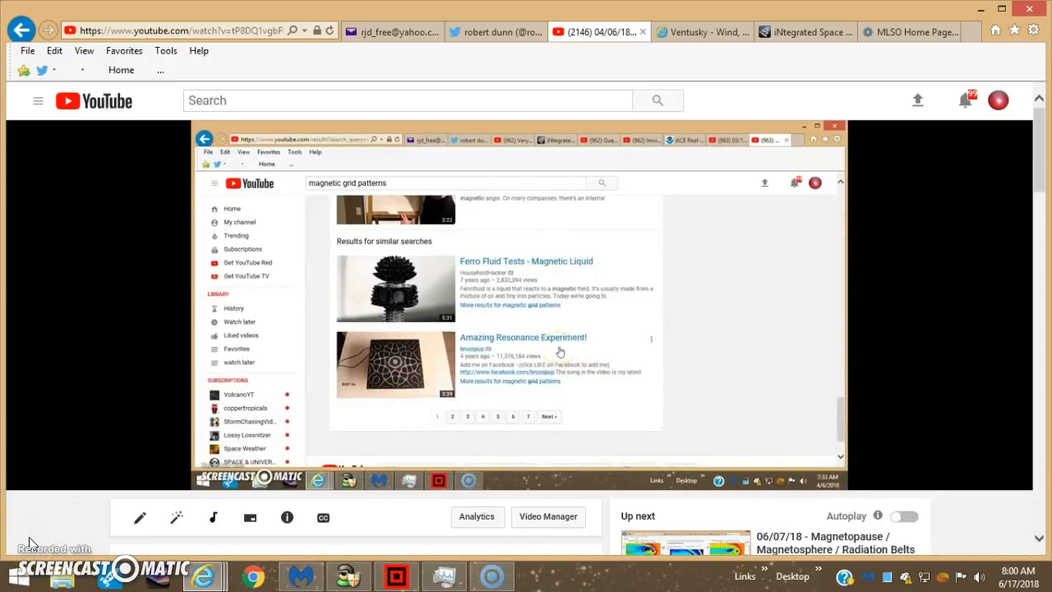
left_click(700, 33)
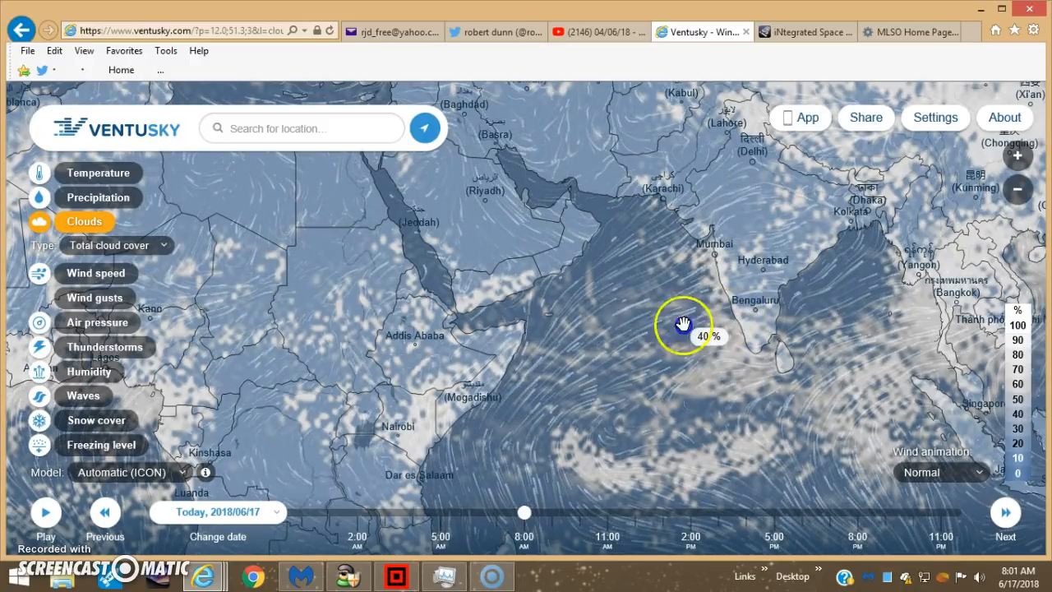
Step: Pan the cloud map east past Southeast Asia and Indonesia to Australia and the southern Indian Ocean
left_click_drag(683, 326, 617, 328)
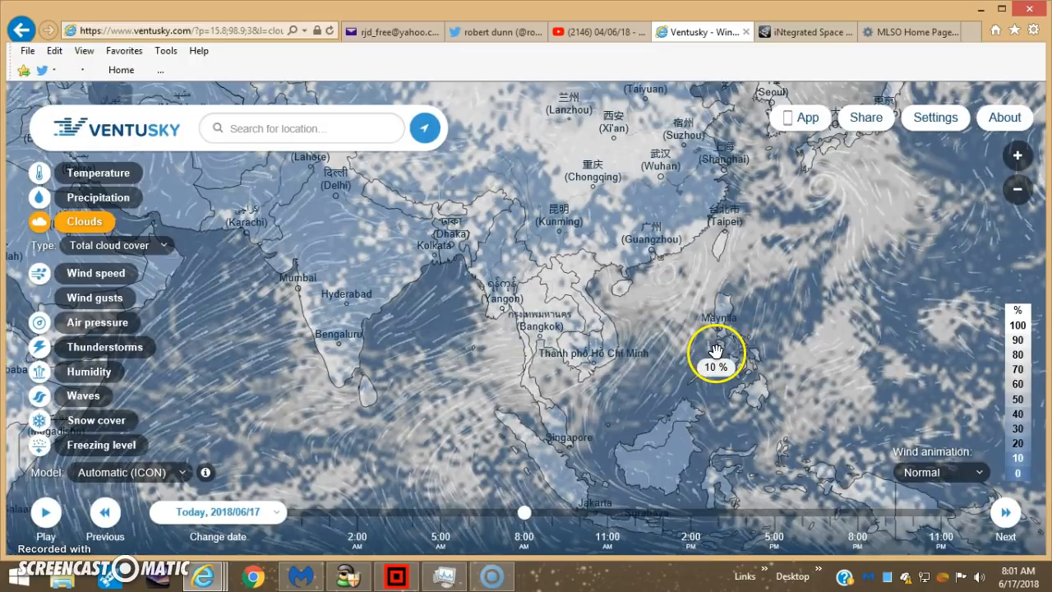
left_click_drag(715, 349, 583, 359)
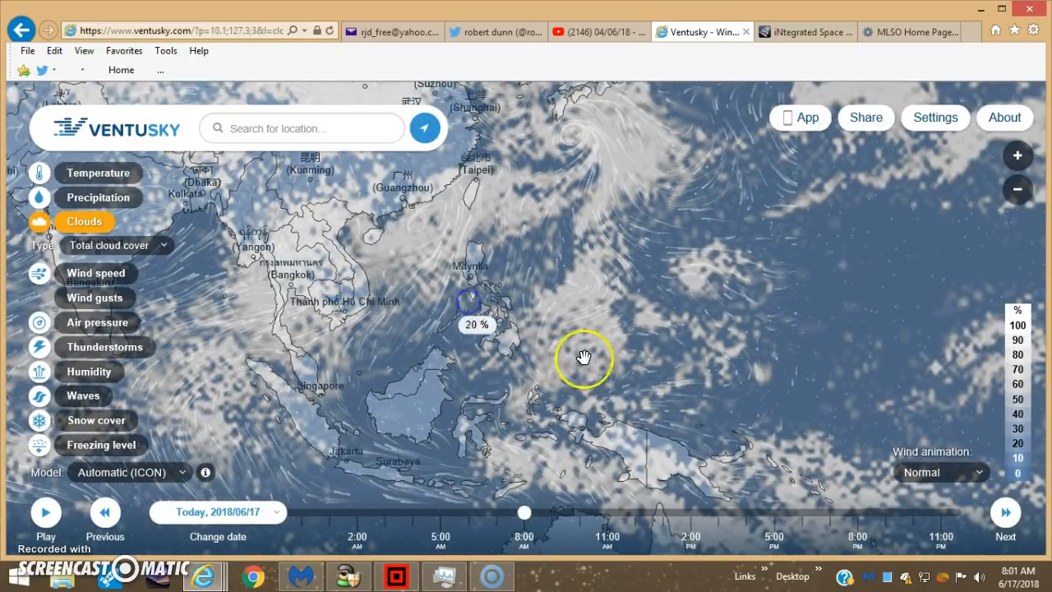
left_click_drag(583, 358, 656, 371)
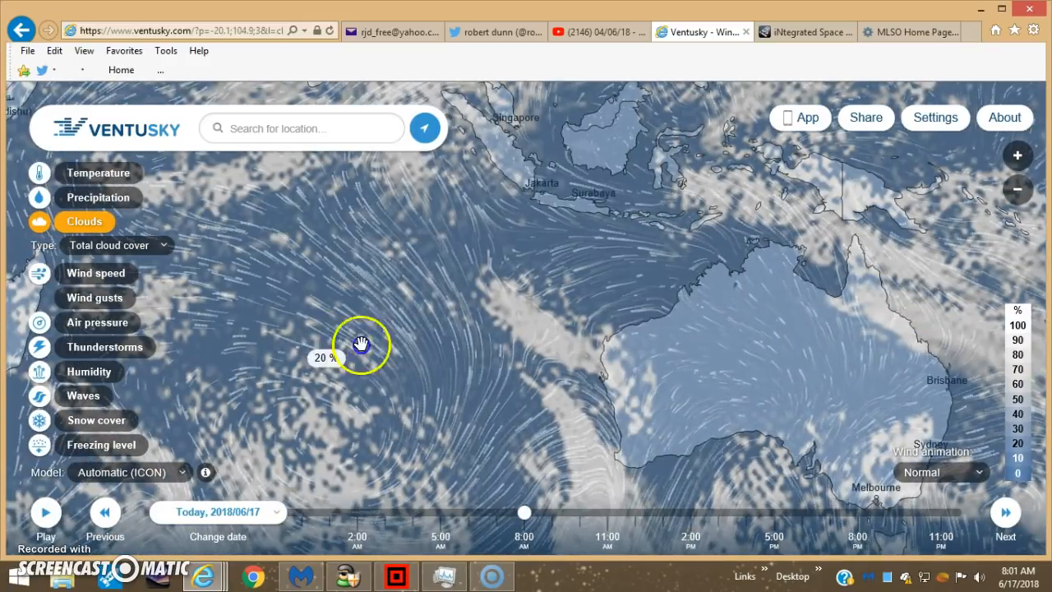
left_click_drag(361, 344, 572, 279)
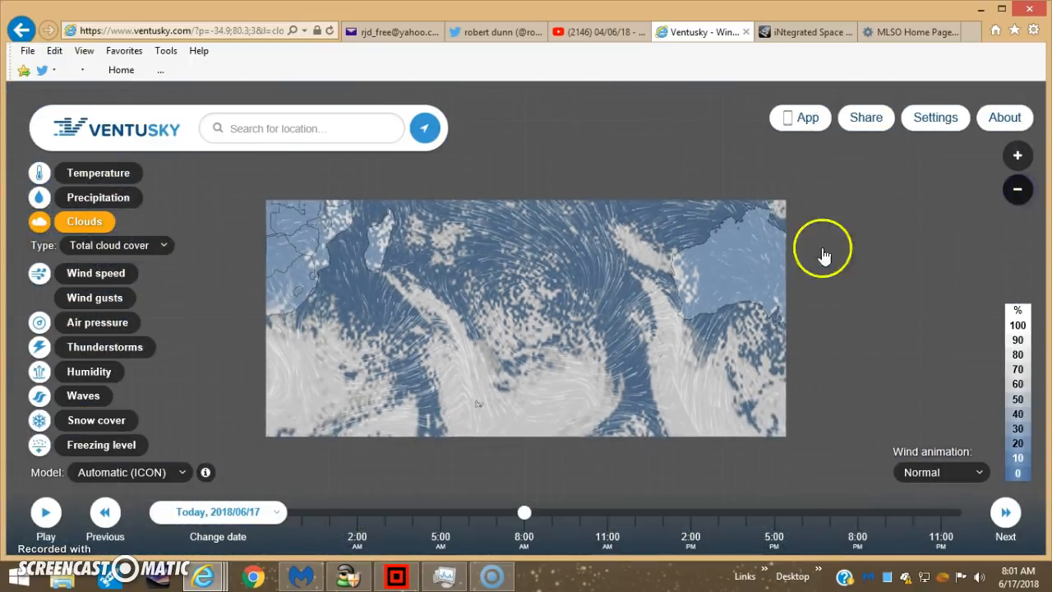
left_click_drag(822, 250, 378, 332)
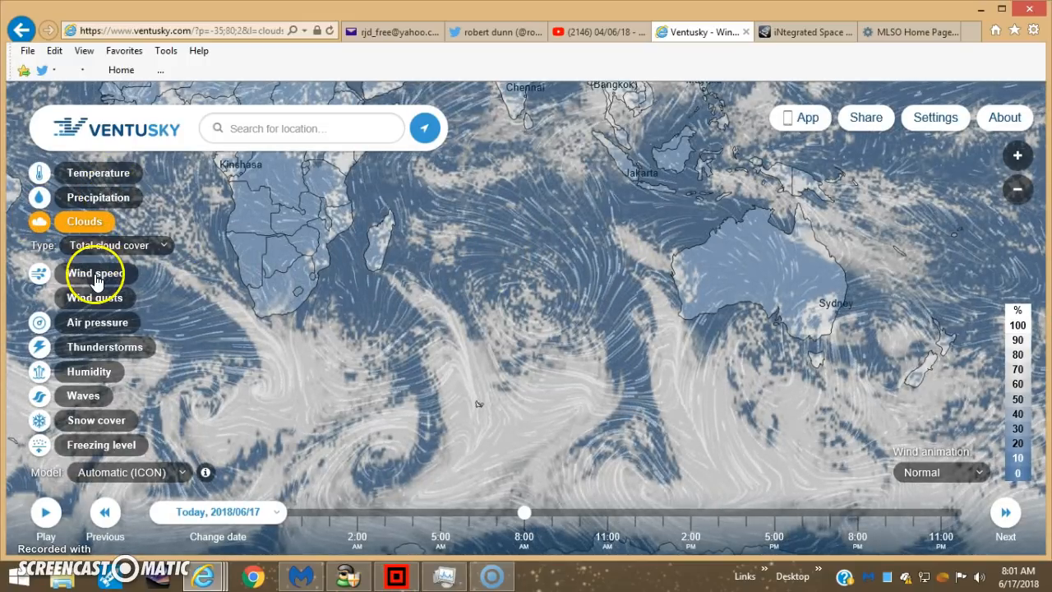
Step: Show wind speed at 10 m and pan across the southern ocean wind flow
left_click(96, 272)
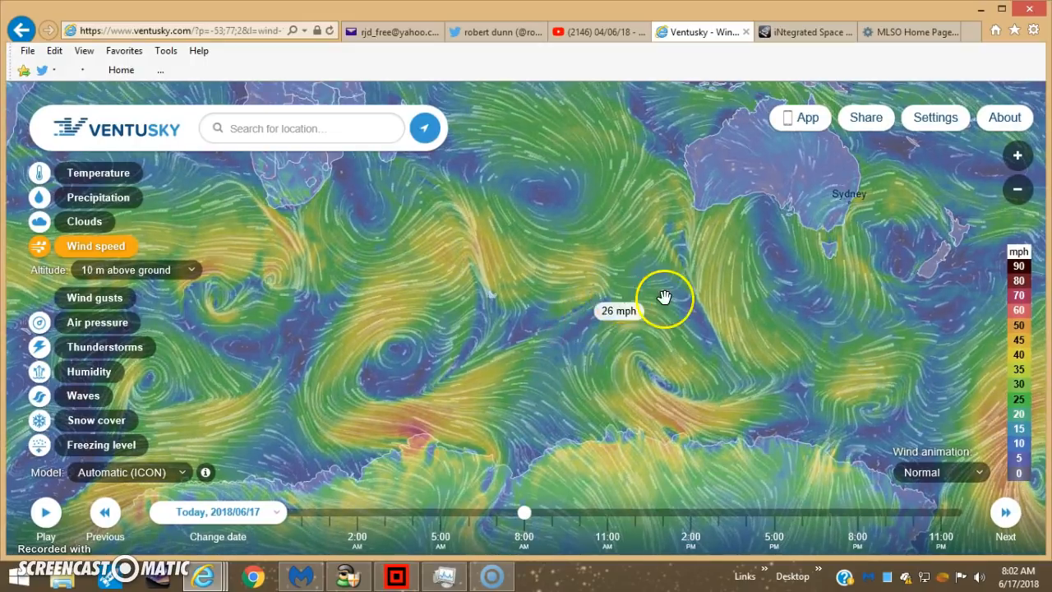
mouse_move(569, 247)
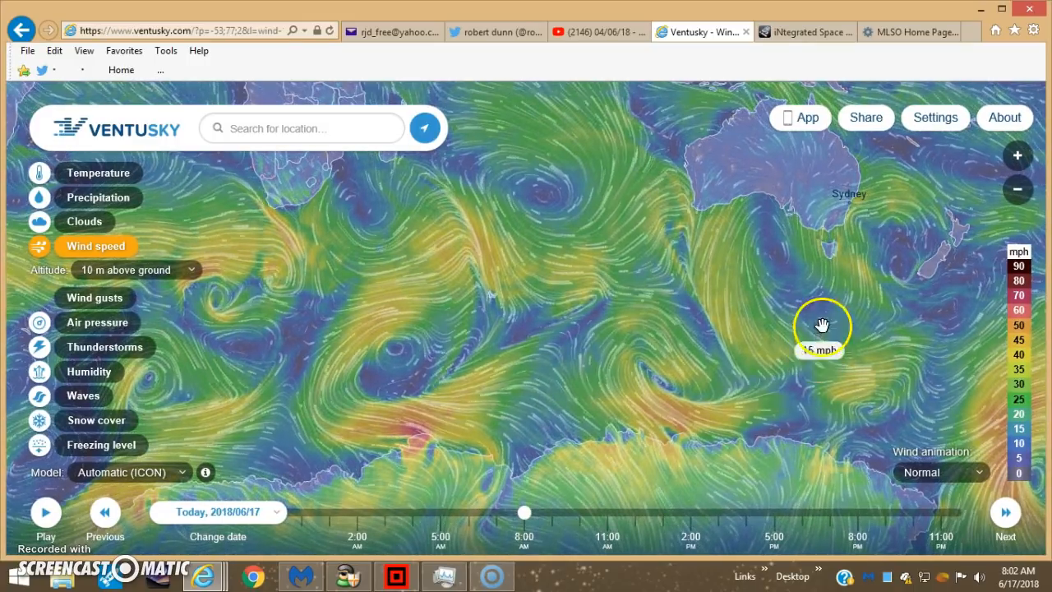
left_click_drag(822, 321, 732, 311)
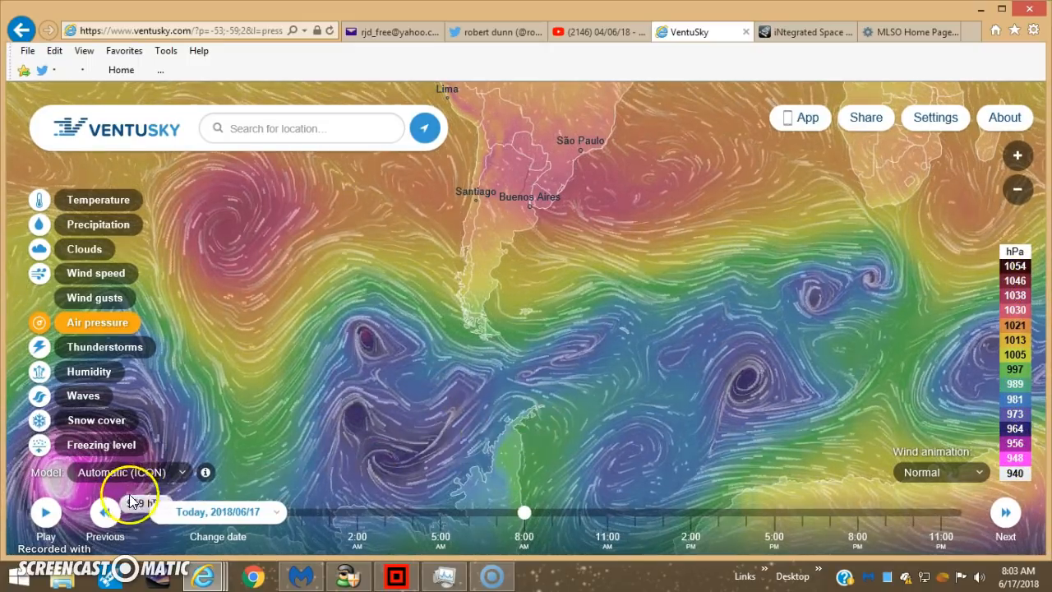
mouse_move(437, 349)
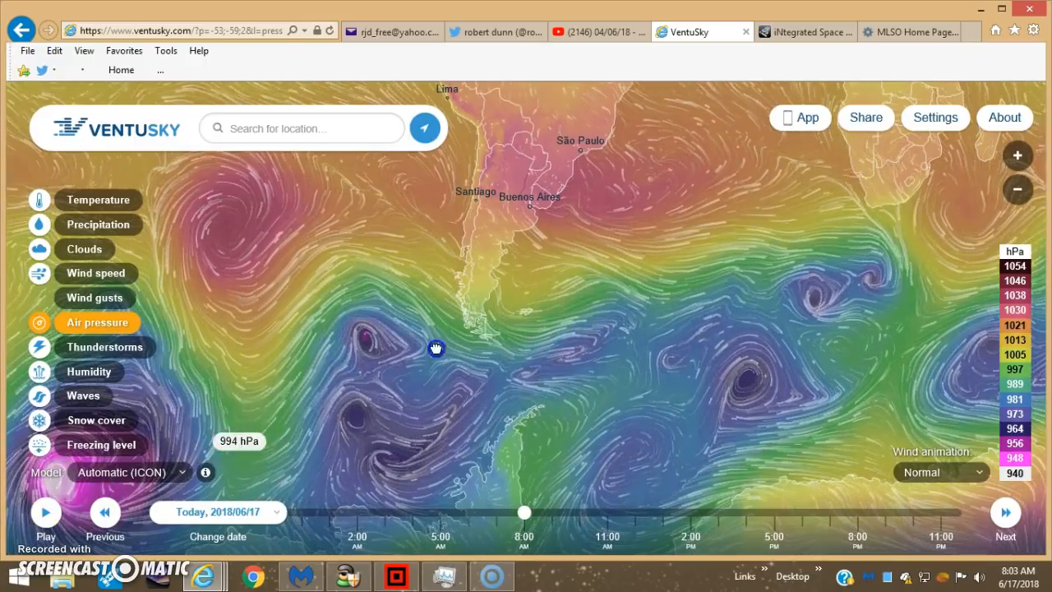
Step: Pan the air pressure map west to the deep 953 hPa low
left_click_drag(435, 349, 355, 384)
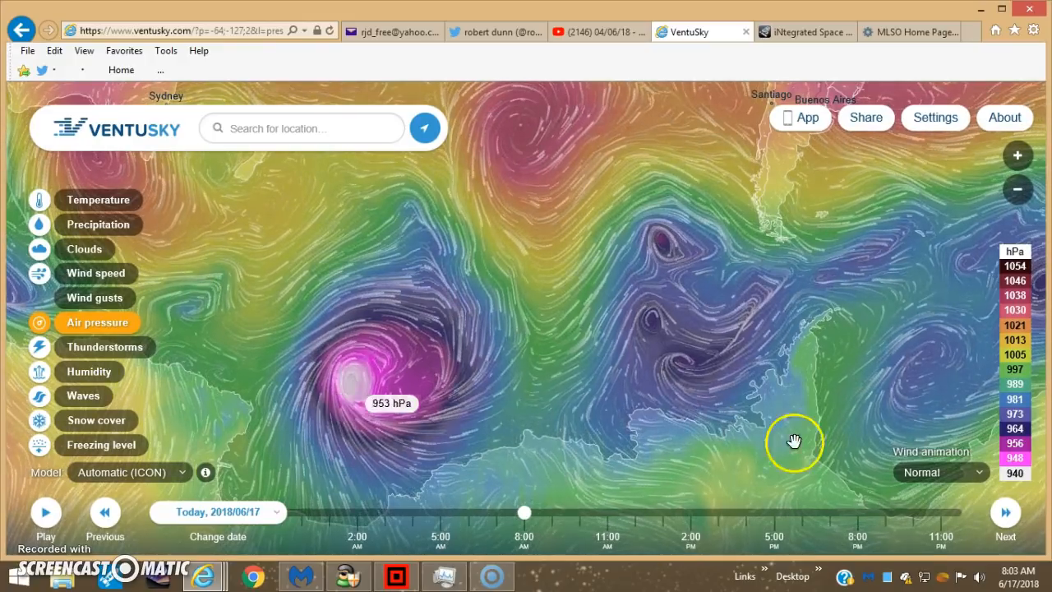
mouse_move(539, 370)
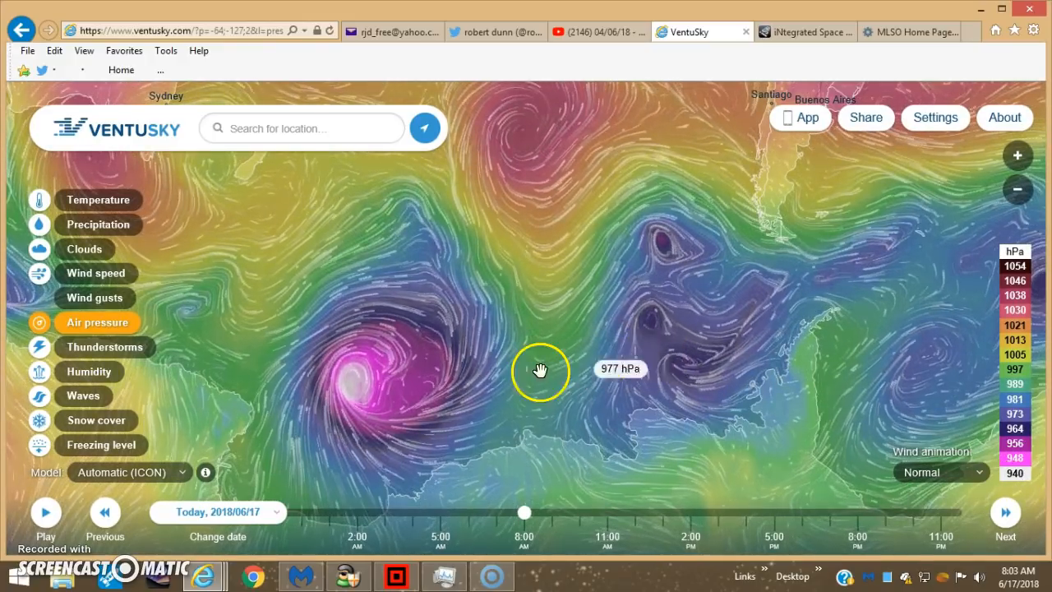
mouse_move(302, 270)
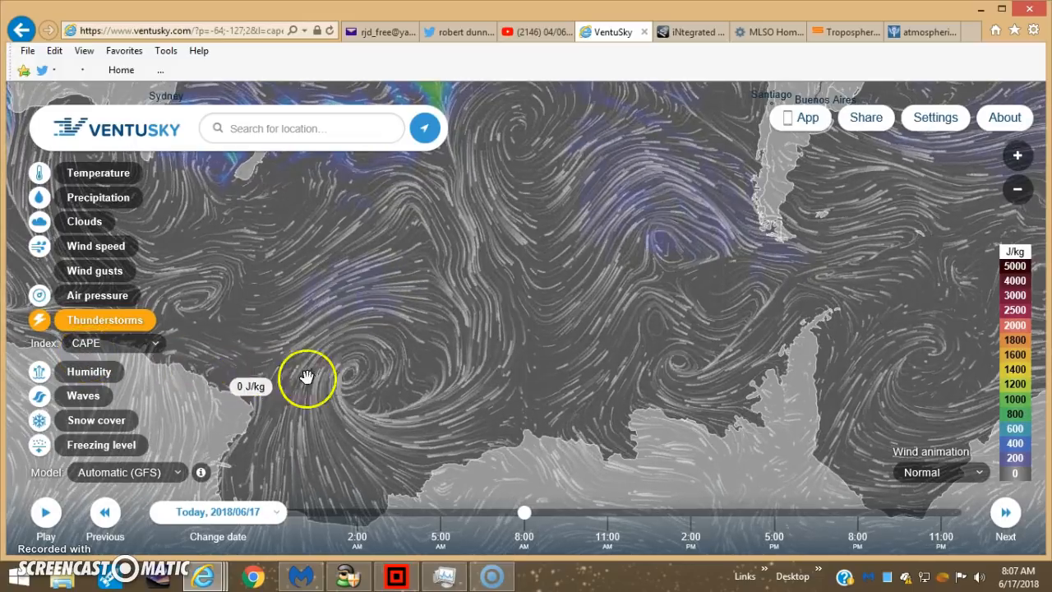
mouse_move(705, 365)
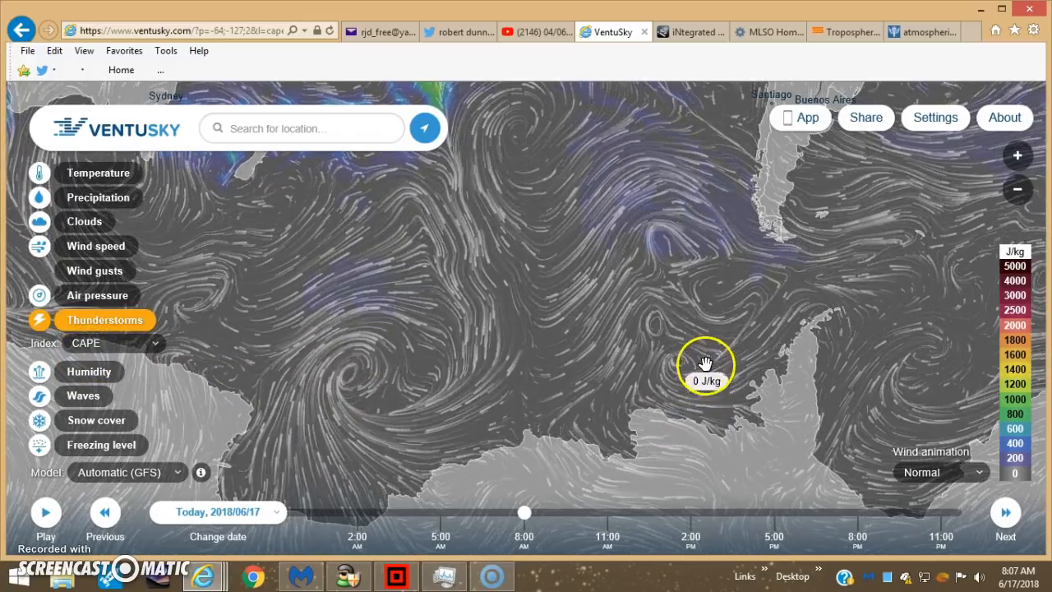
Step: Pan the GFS CAPE thunderstorm map across the southern ocean, reading 0 J/kg
left_click_drag(706, 364, 346, 378)
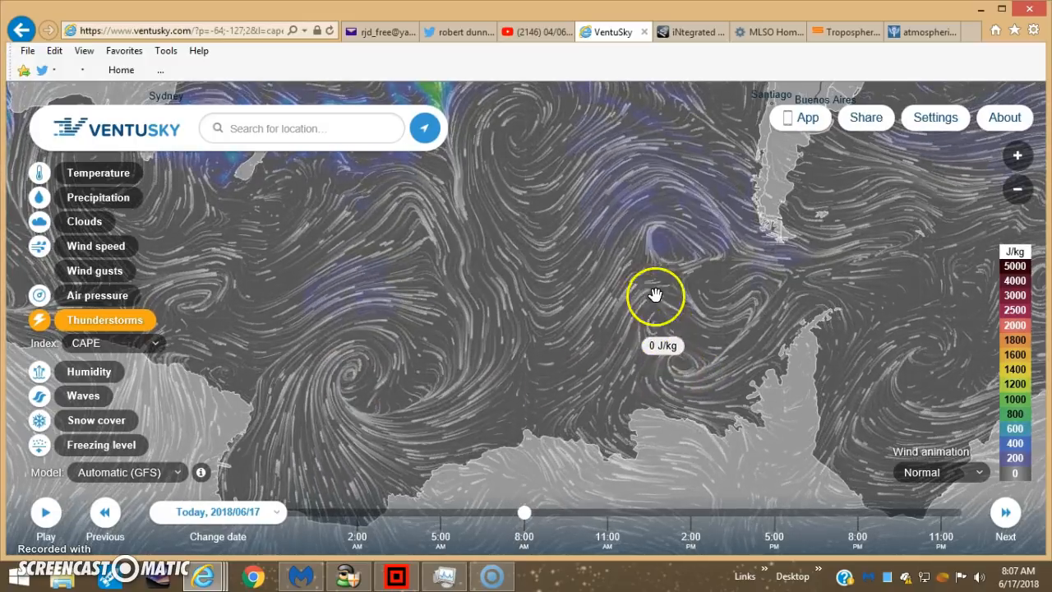
mouse_move(671, 238)
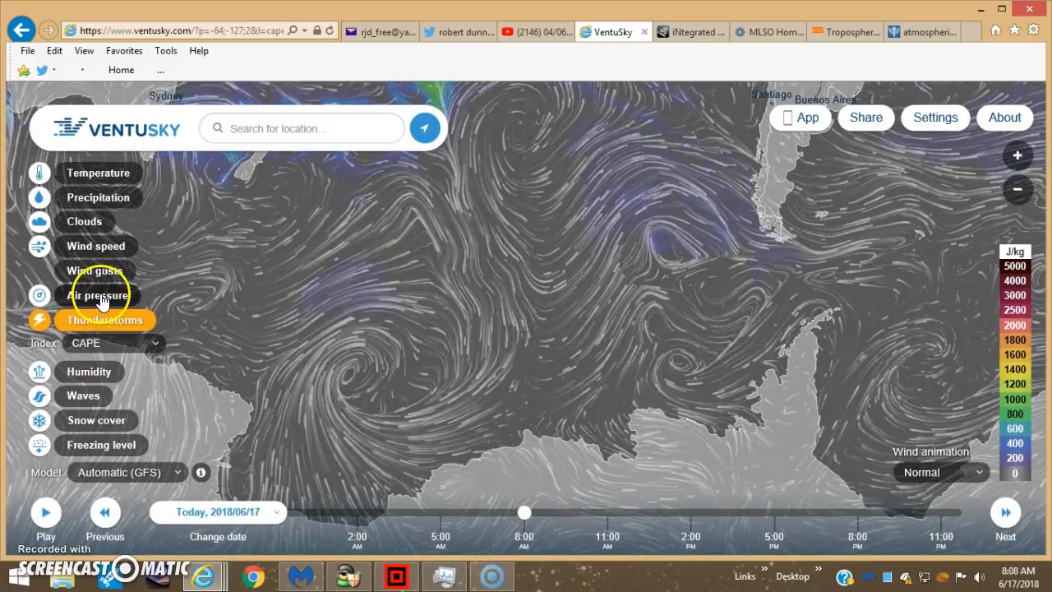
Step: Return to air pressure and pan the map toward South America
left_click(98, 296)
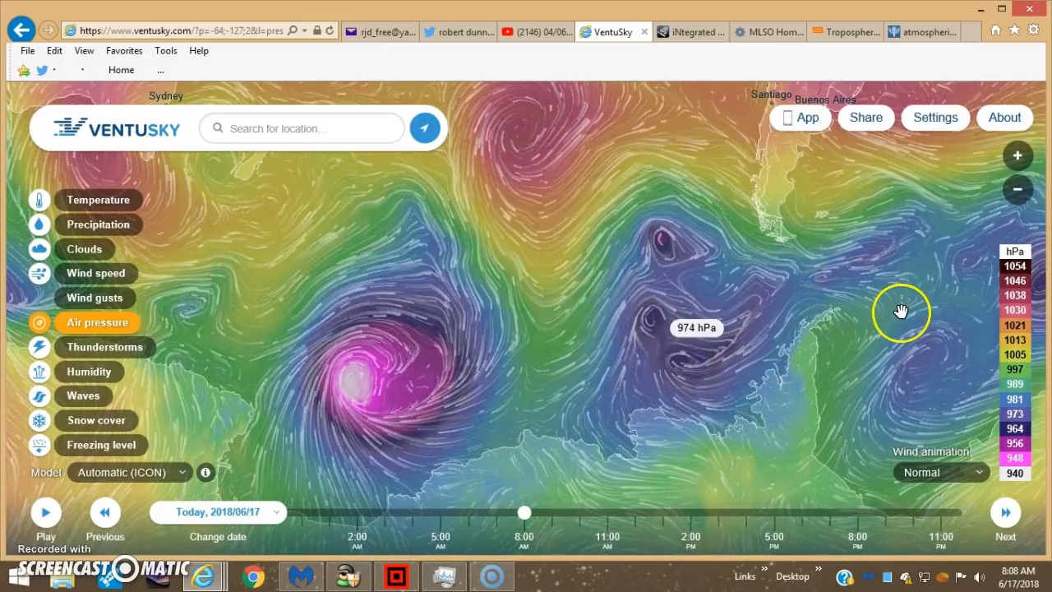
left_click_drag(900, 312, 502, 344)
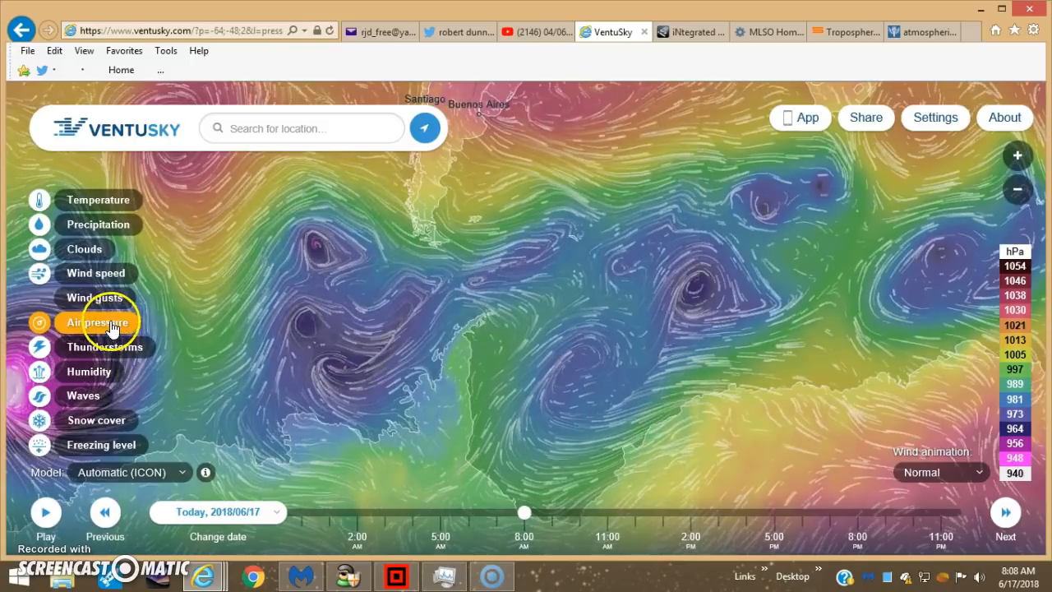
left_click(105, 319)
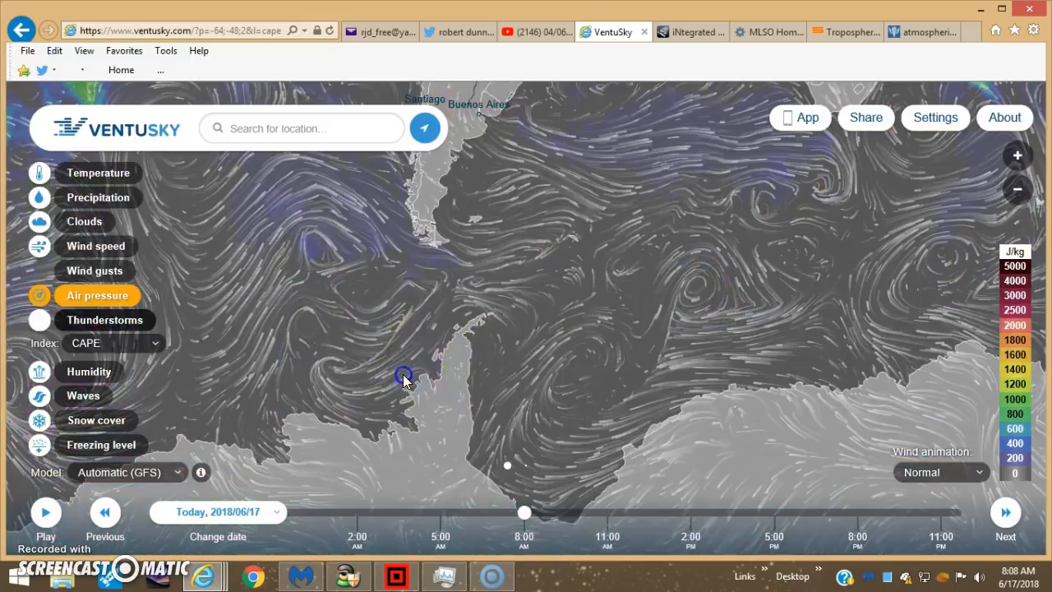
Step: Show CAPE thunderstorm values across a zoomed-out South Atlantic with South America and Africa
left_click(105, 319)
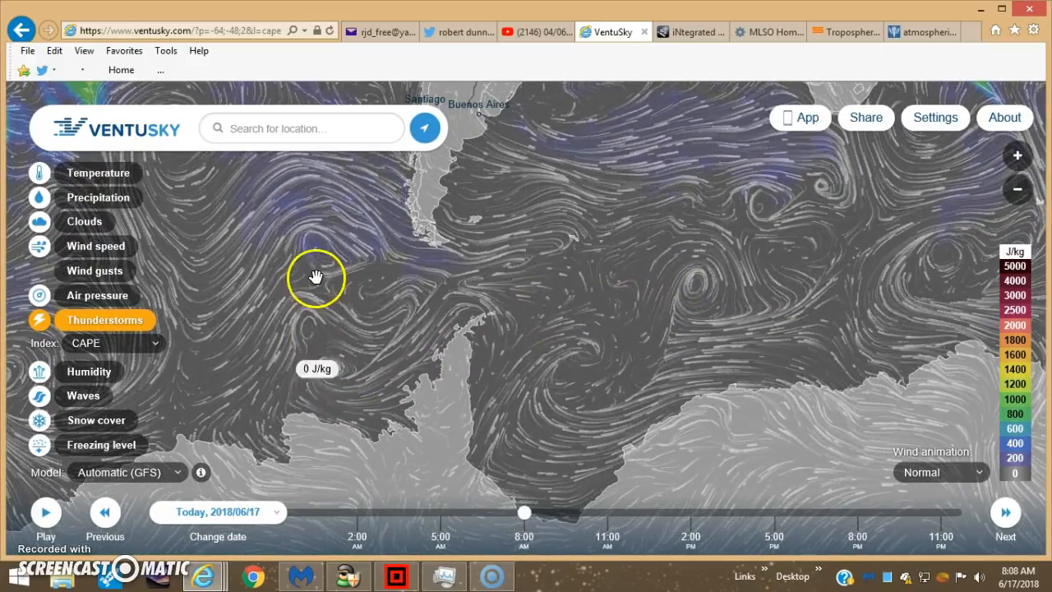
left_click_drag(316, 276, 616, 322)
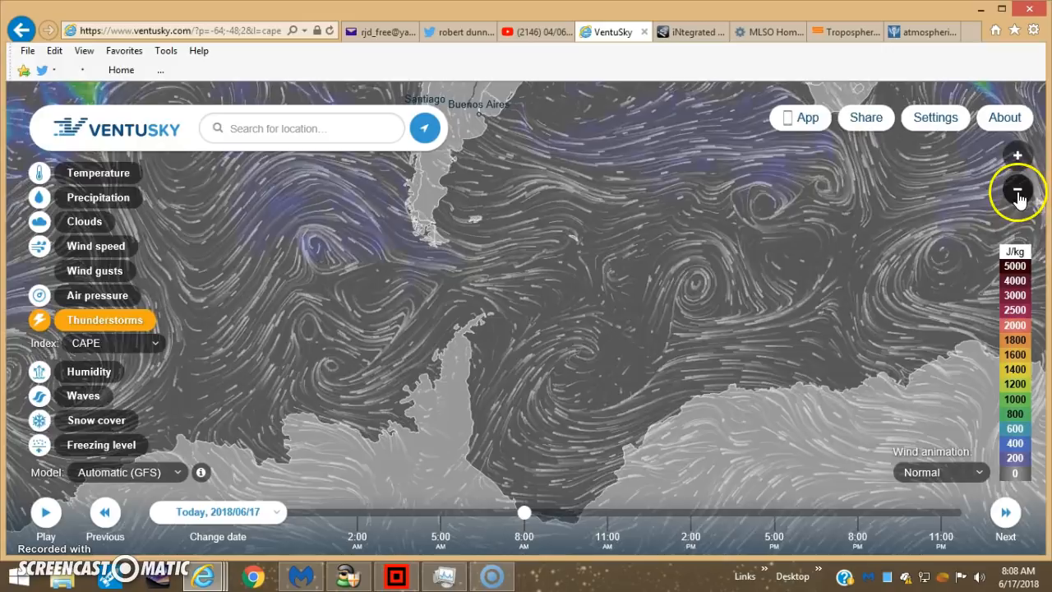
left_click(1017, 189)
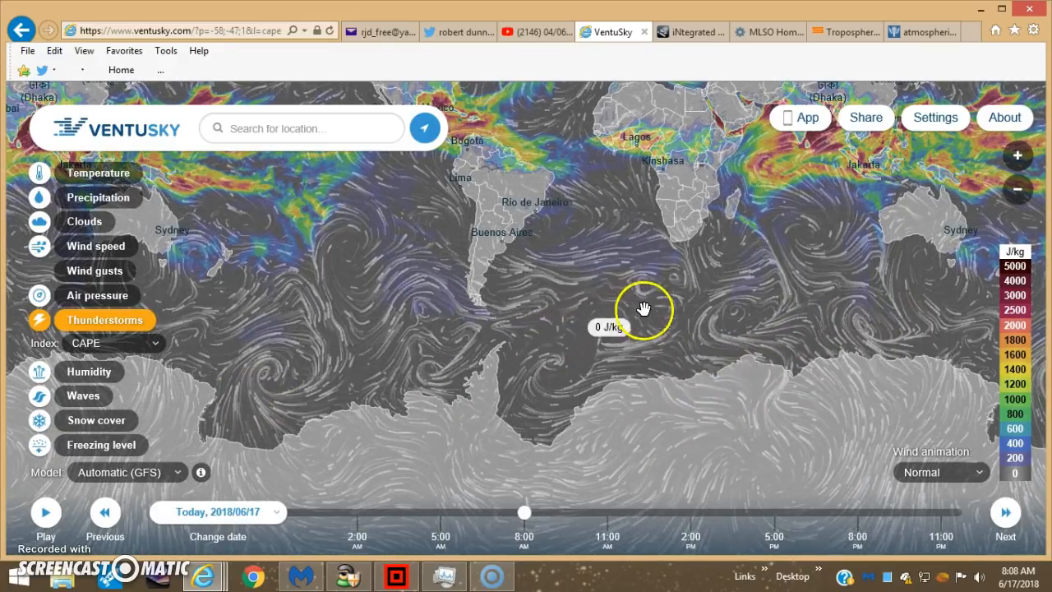
Step: Pan the CAPE map north to the equatorial belt and zoom in on the Caribbean
left_click_drag(645, 309, 467, 399)
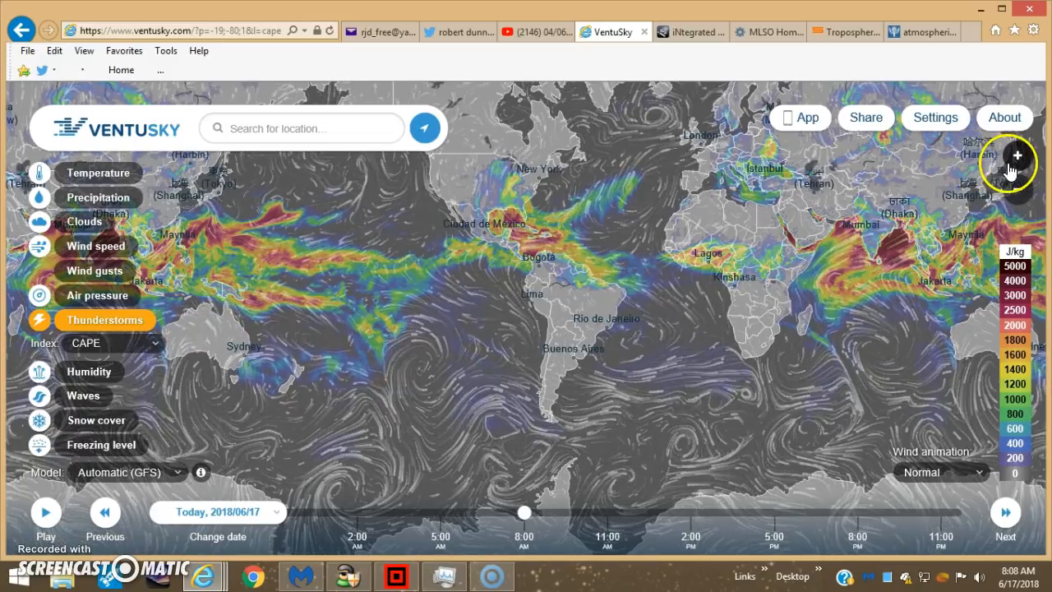
left_click(1016, 154)
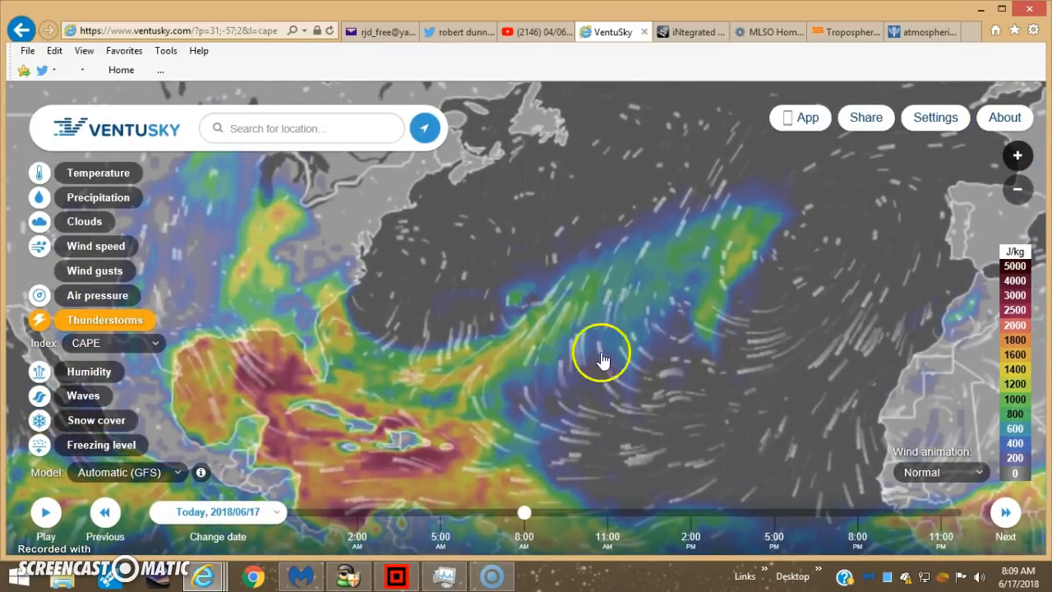
Step: Centre the CAPE map on Florida, Cuba and the Gulf of Mexico to read values around 1800 J/kg
left_click_drag(601, 360, 513, 348)
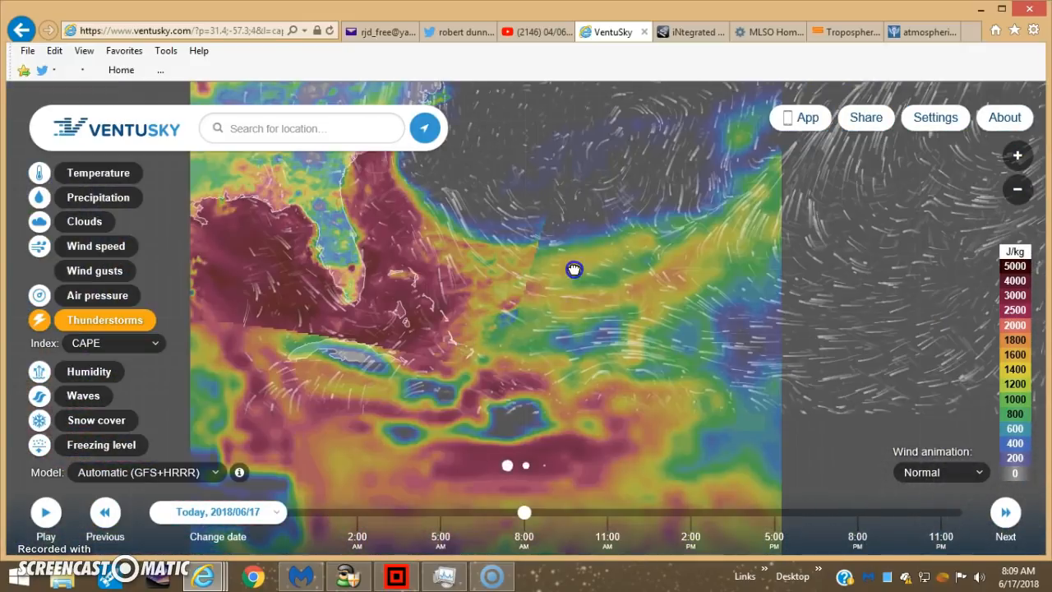
left_click_drag(574, 269, 489, 358)
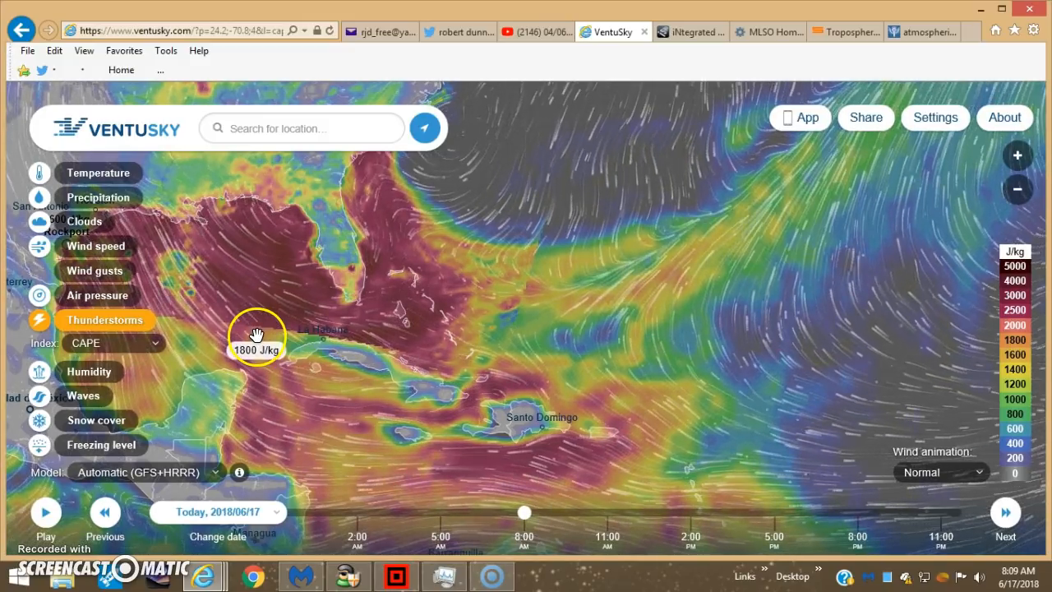
mouse_move(204, 329)
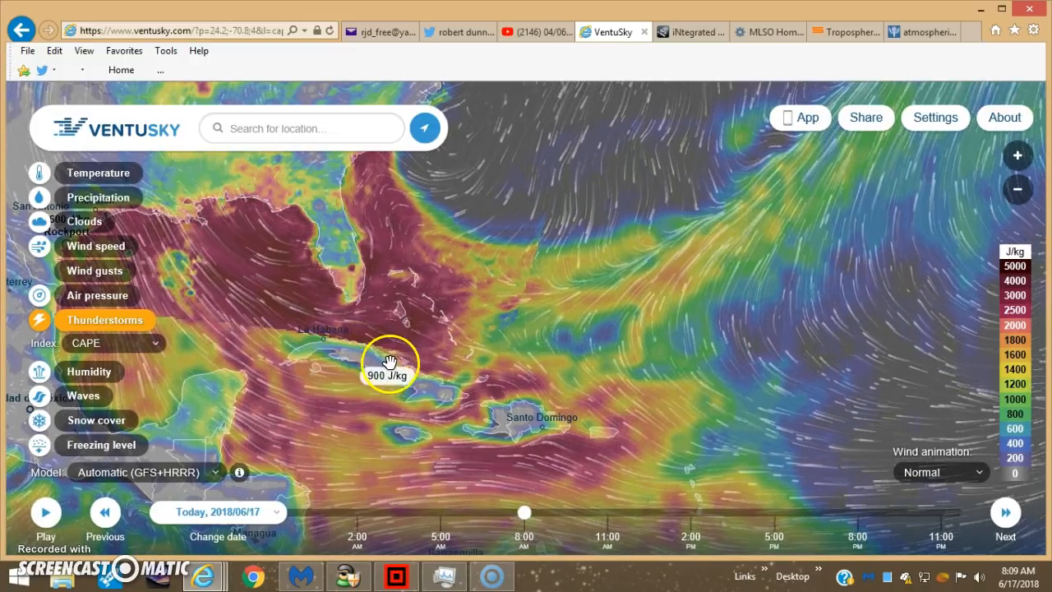
mouse_move(530, 319)
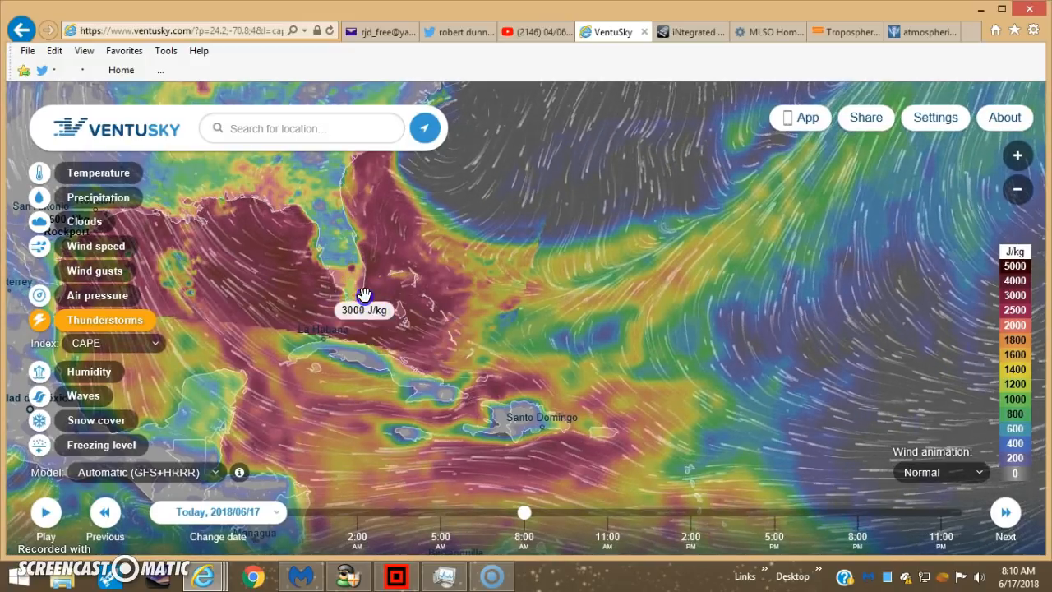
mouse_move(511, 329)
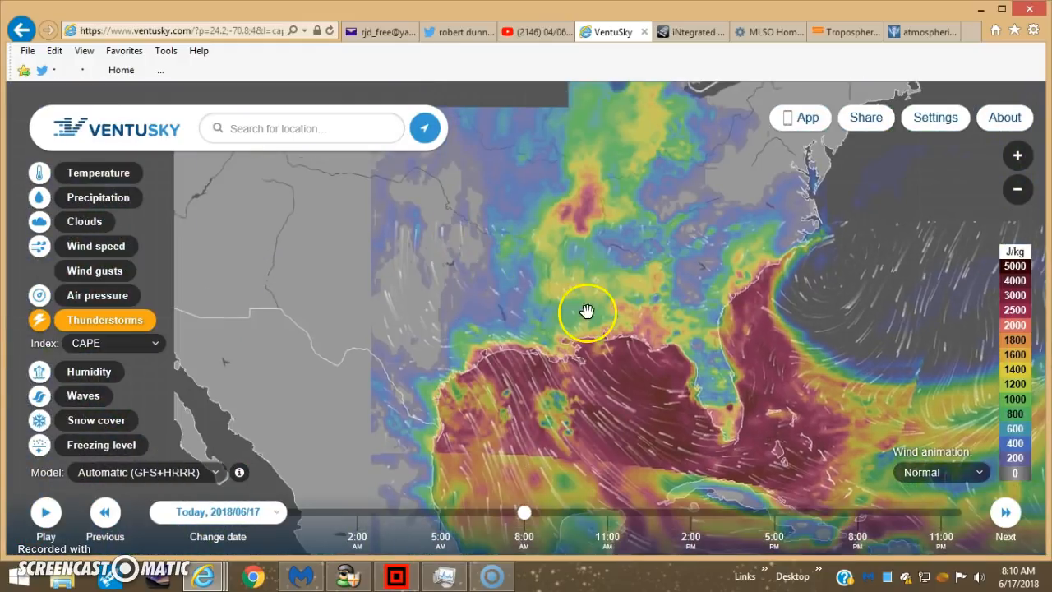
Step: Pan the CAPE map west to include Texas, start playback, and switch to the GOES-East tab
left_click_drag(588, 312, 896, 229)
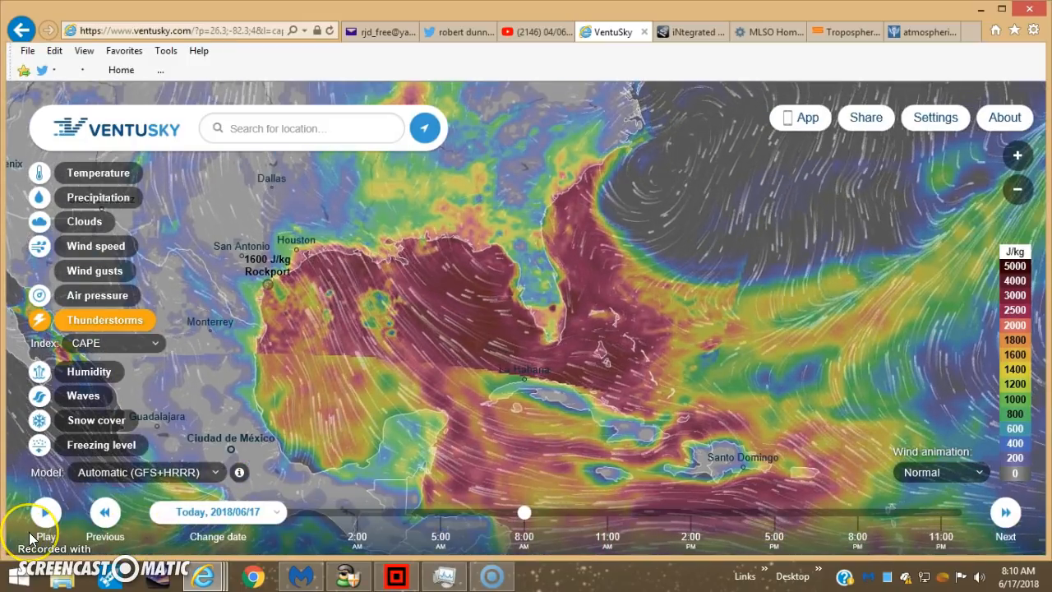
left_click(45, 513)
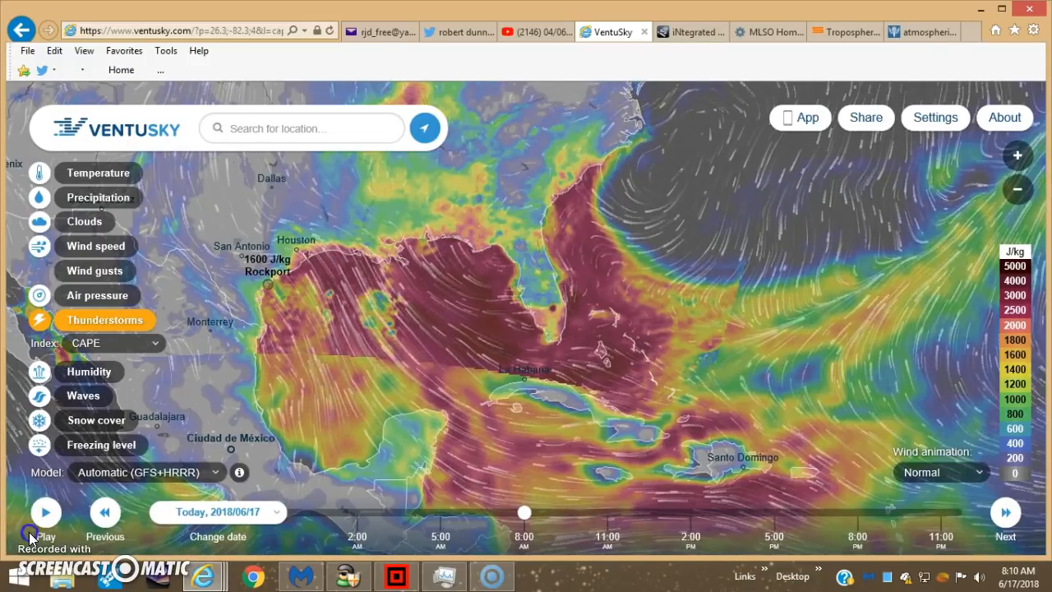
left_click(927, 32)
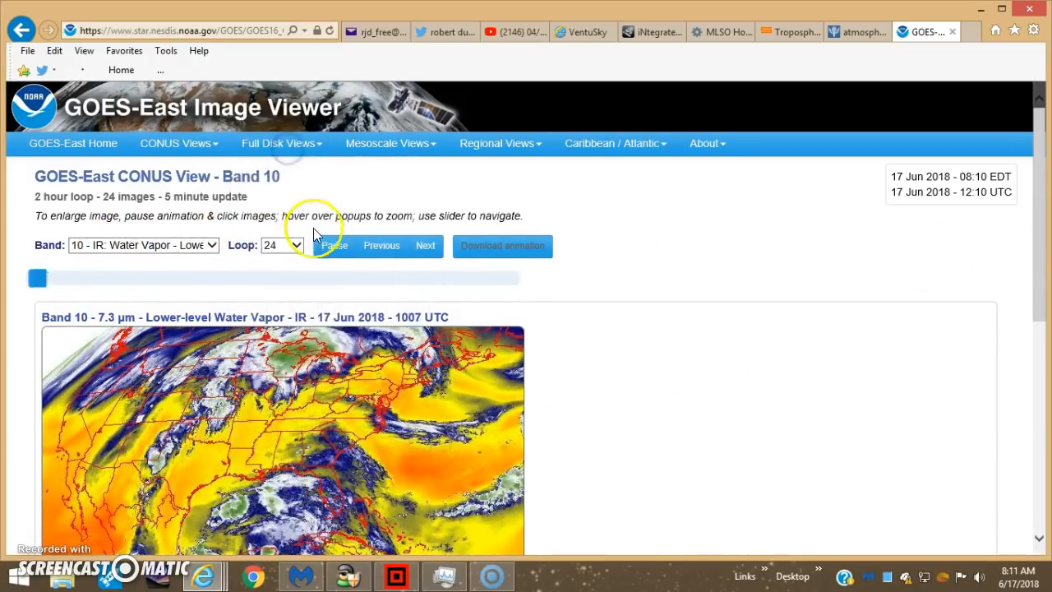
Step: Load the Full Disk view with Band 9 mid-level water vapor and bring the loop into view
left_click(281, 143)
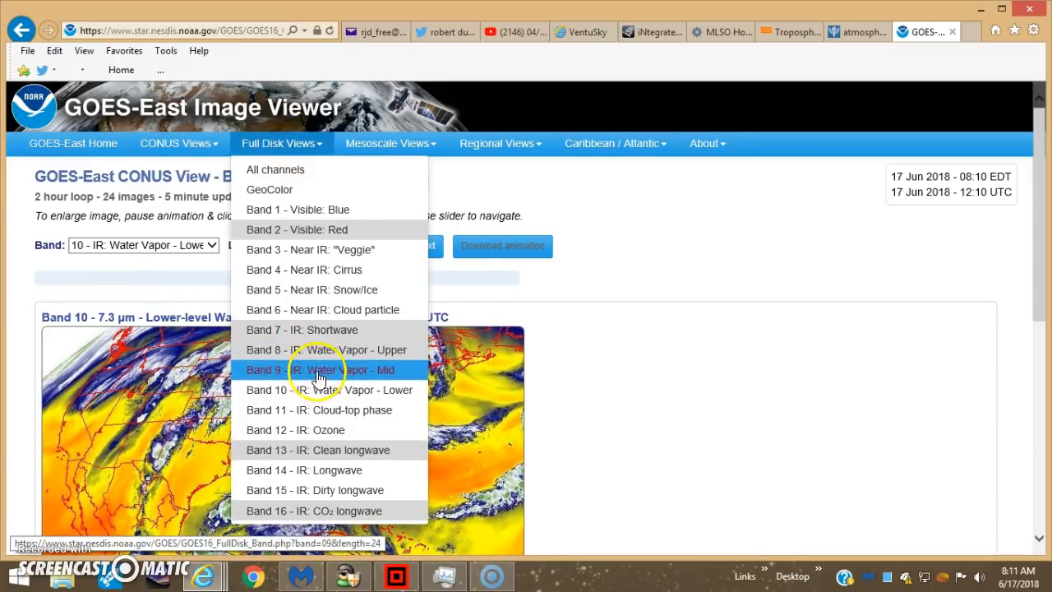
left_click(322, 368)
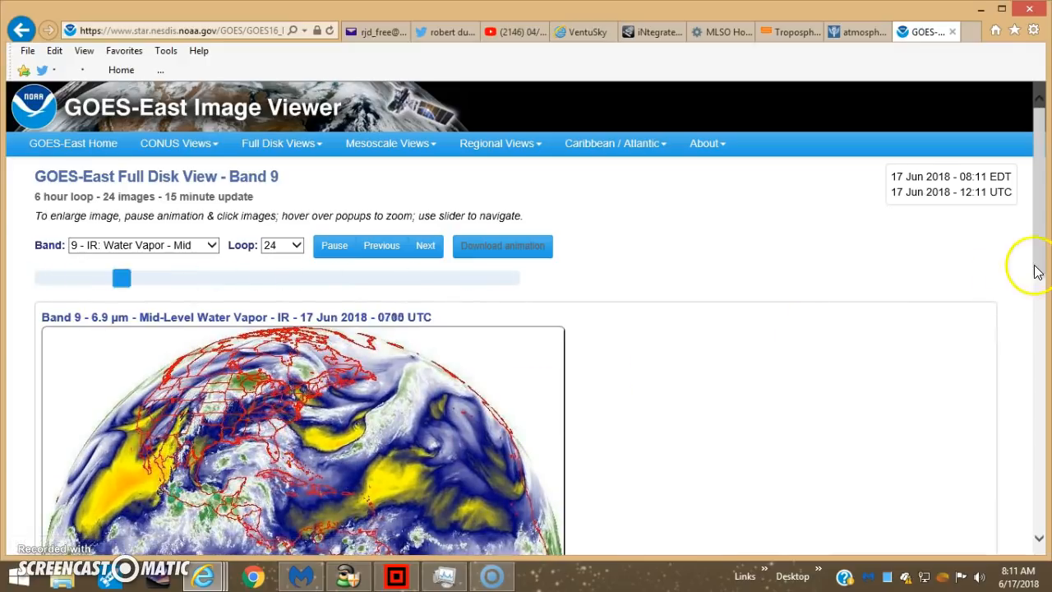
scroll("down", 3)
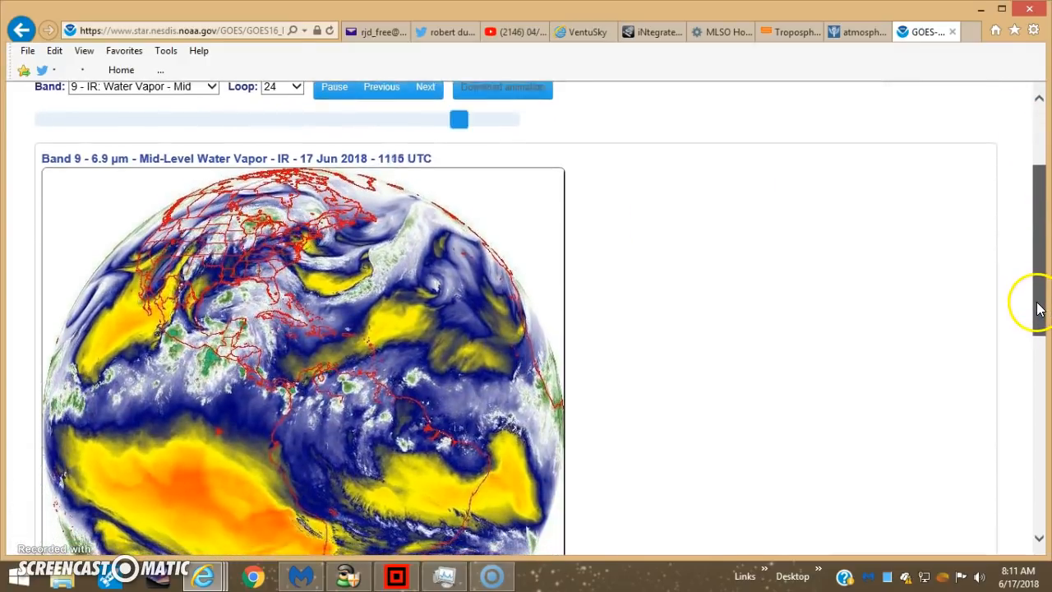
scroll("down", 3)
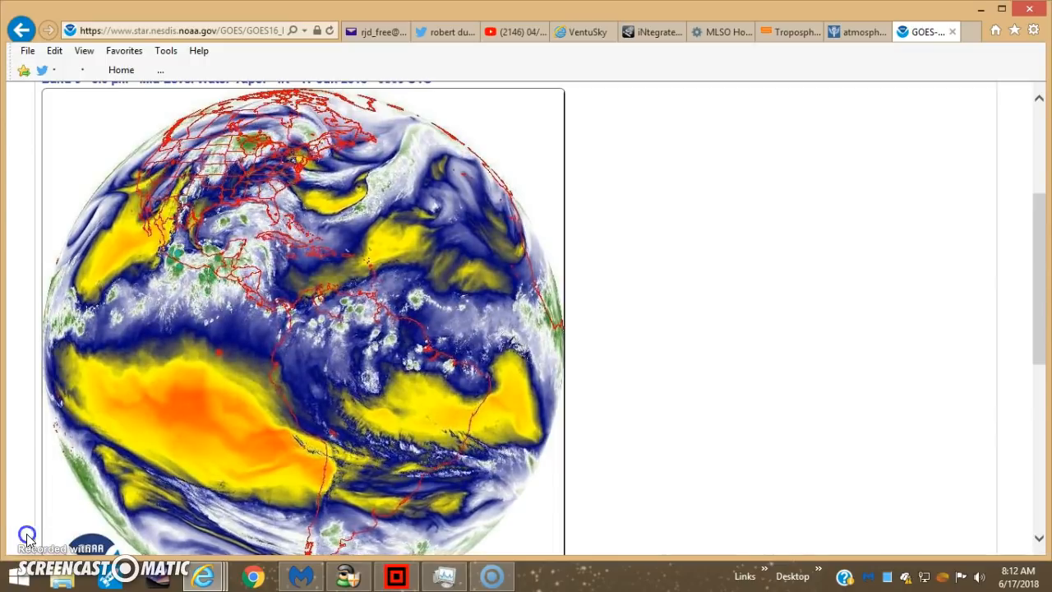
Step: Check the global CAPE map in Ventusky, then return to the GOES-East full-disk imagery
left_click(579, 32)
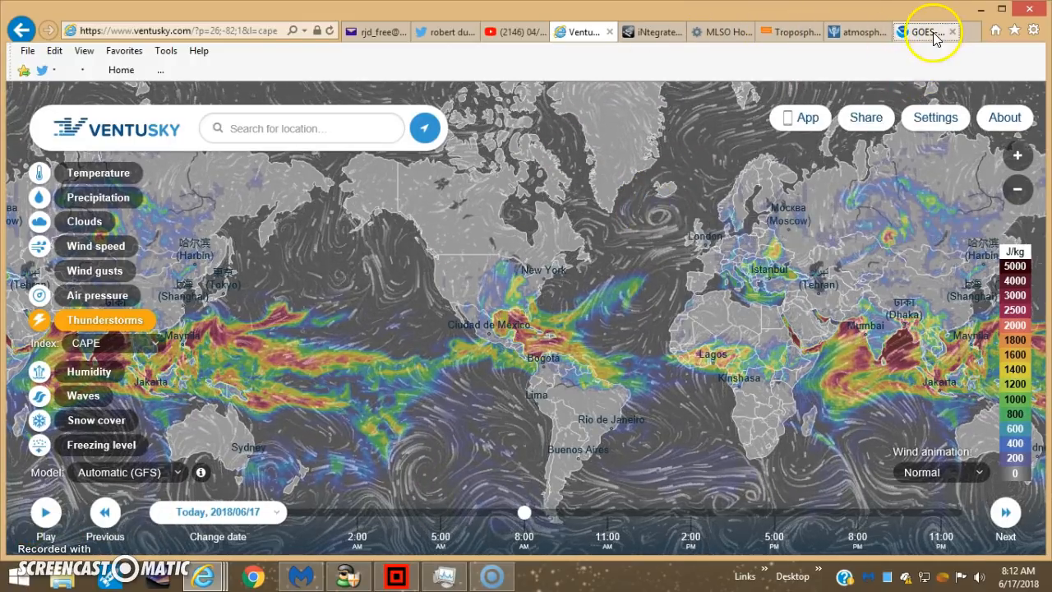
left_click(923, 32)
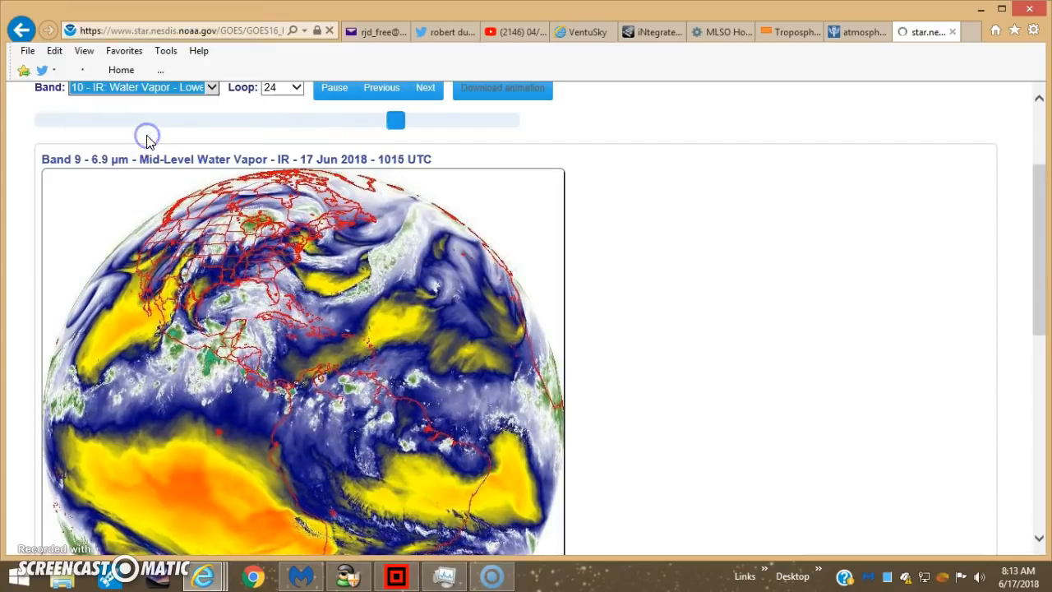
Step: Scroll the full-disk page to view the Band 10 lower-level water vapor loop
scroll("up", 3)
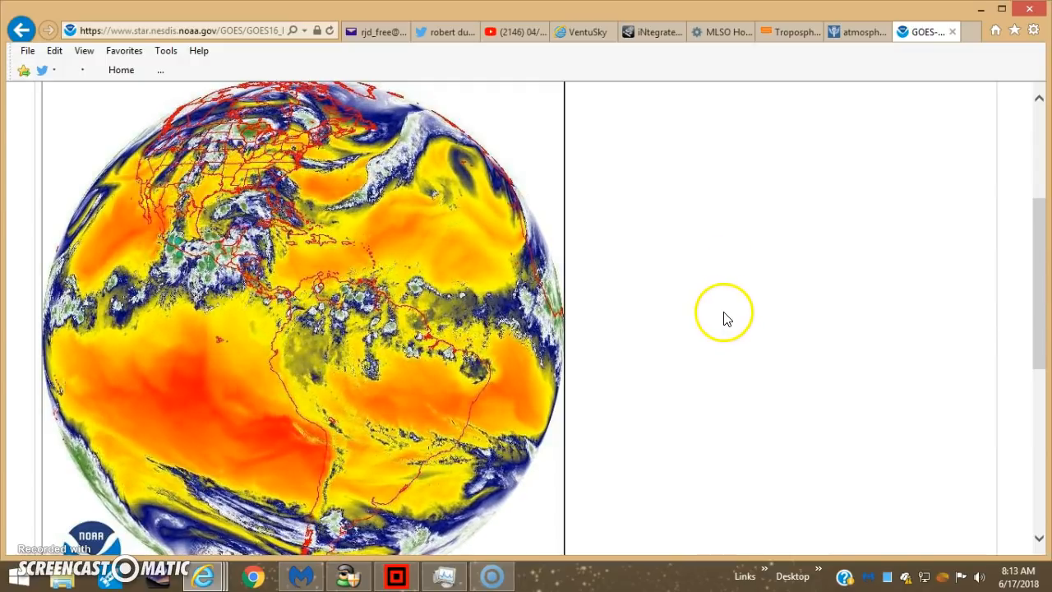
mouse_move(700, 332)
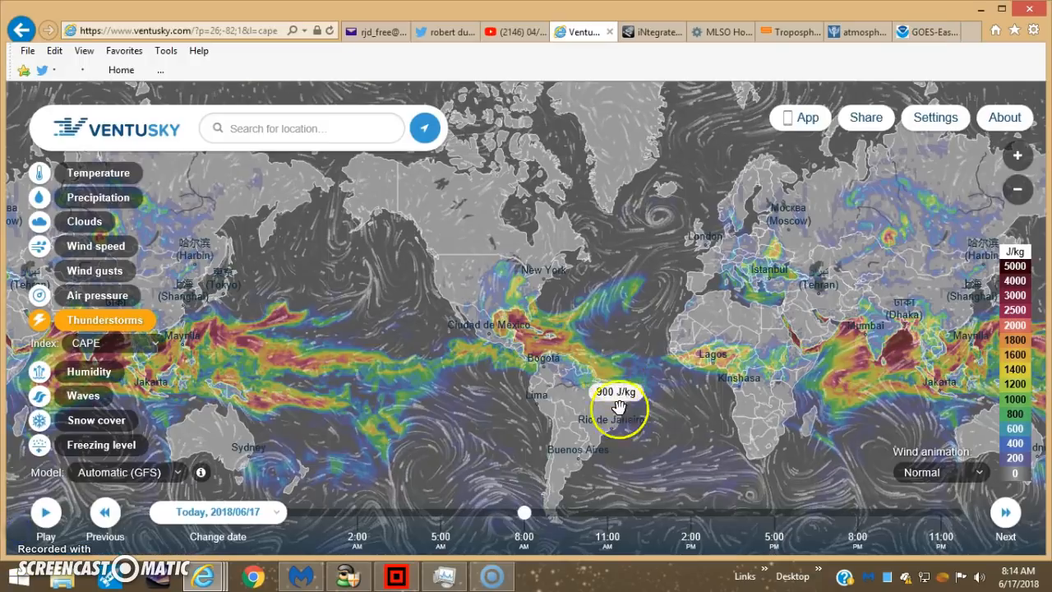
mouse_move(470, 247)
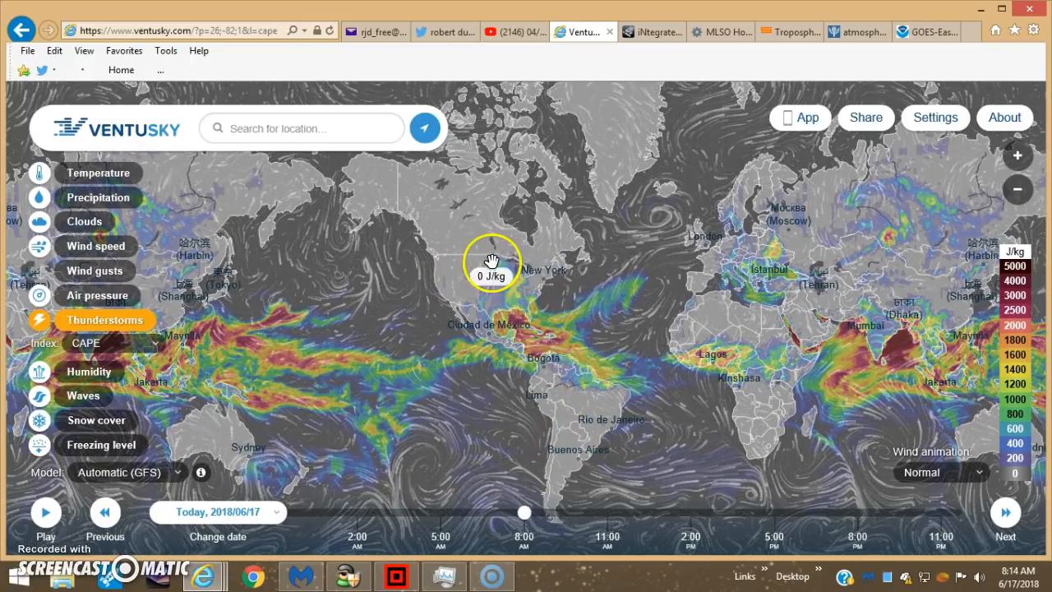
mouse_move(440, 457)
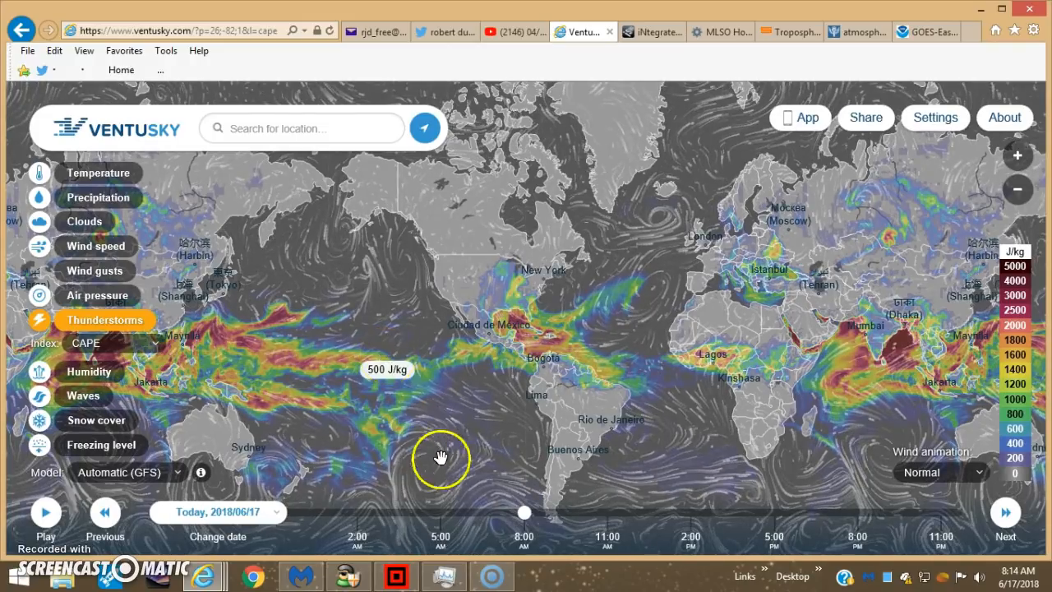